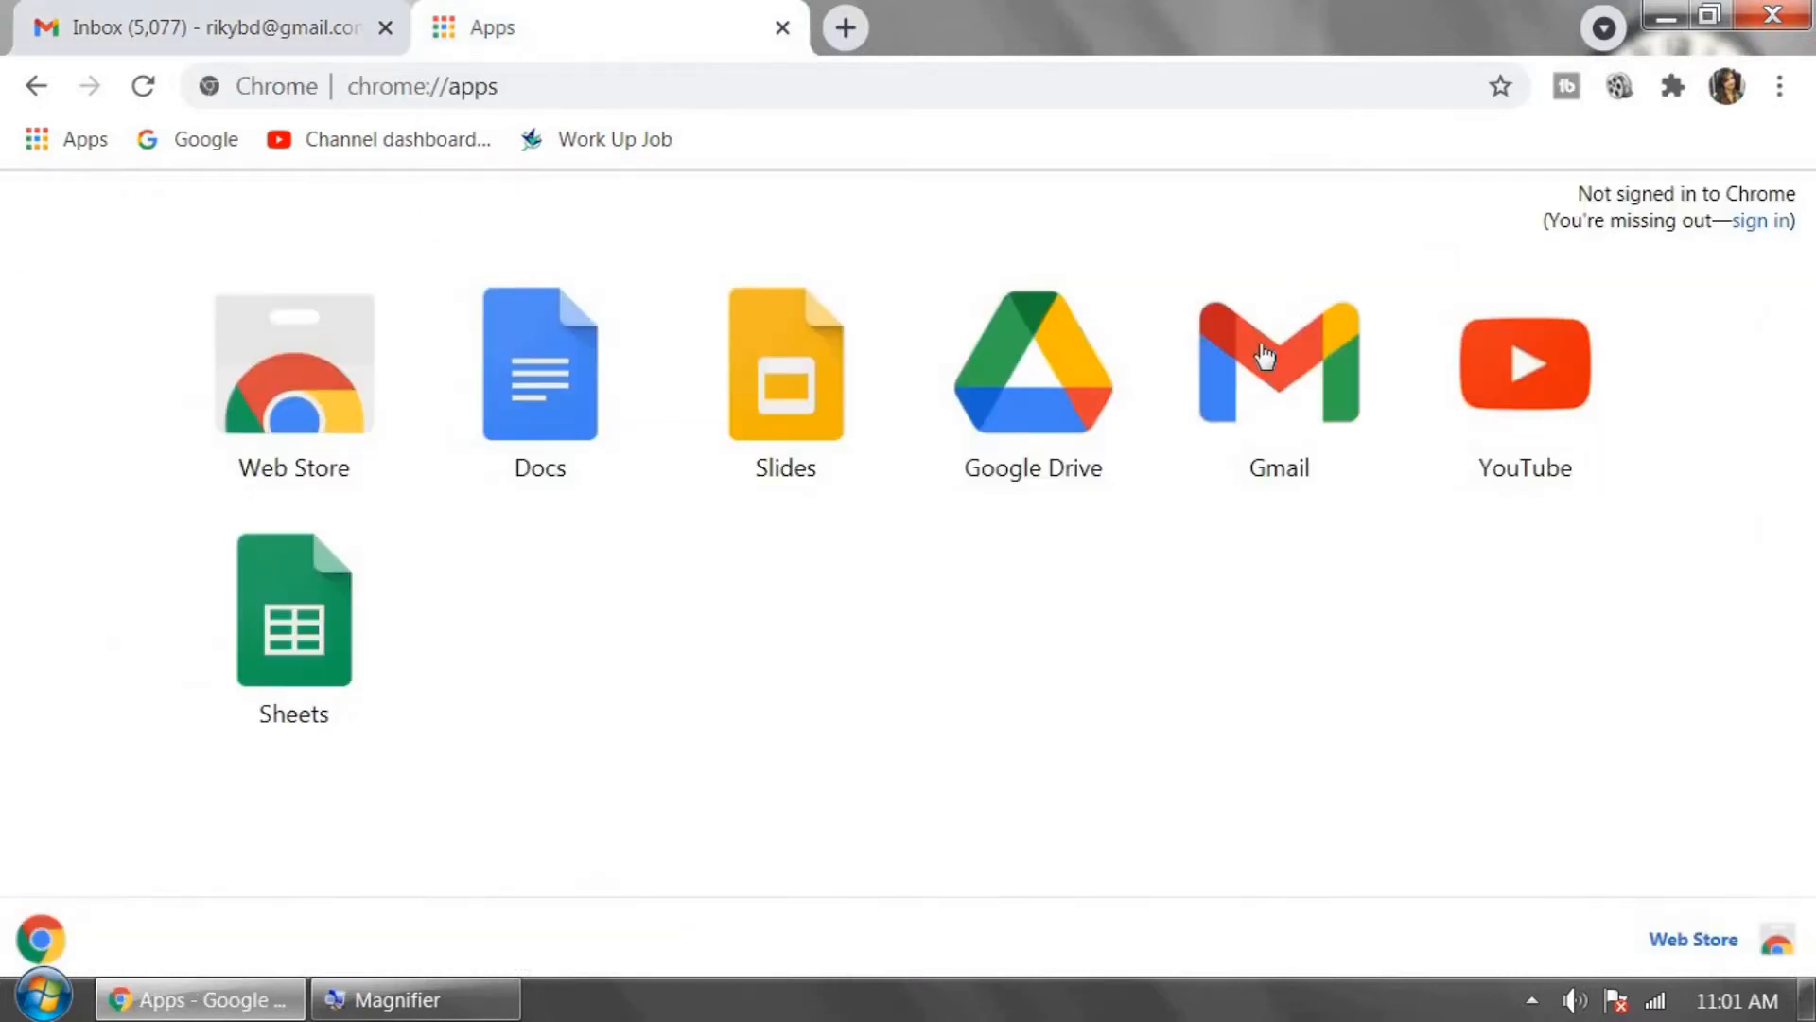
Sign in to Gmail from chrome://apps with the saved account so the inbox loads.
{"action": "left_click", "coordinate": [1277, 363]}
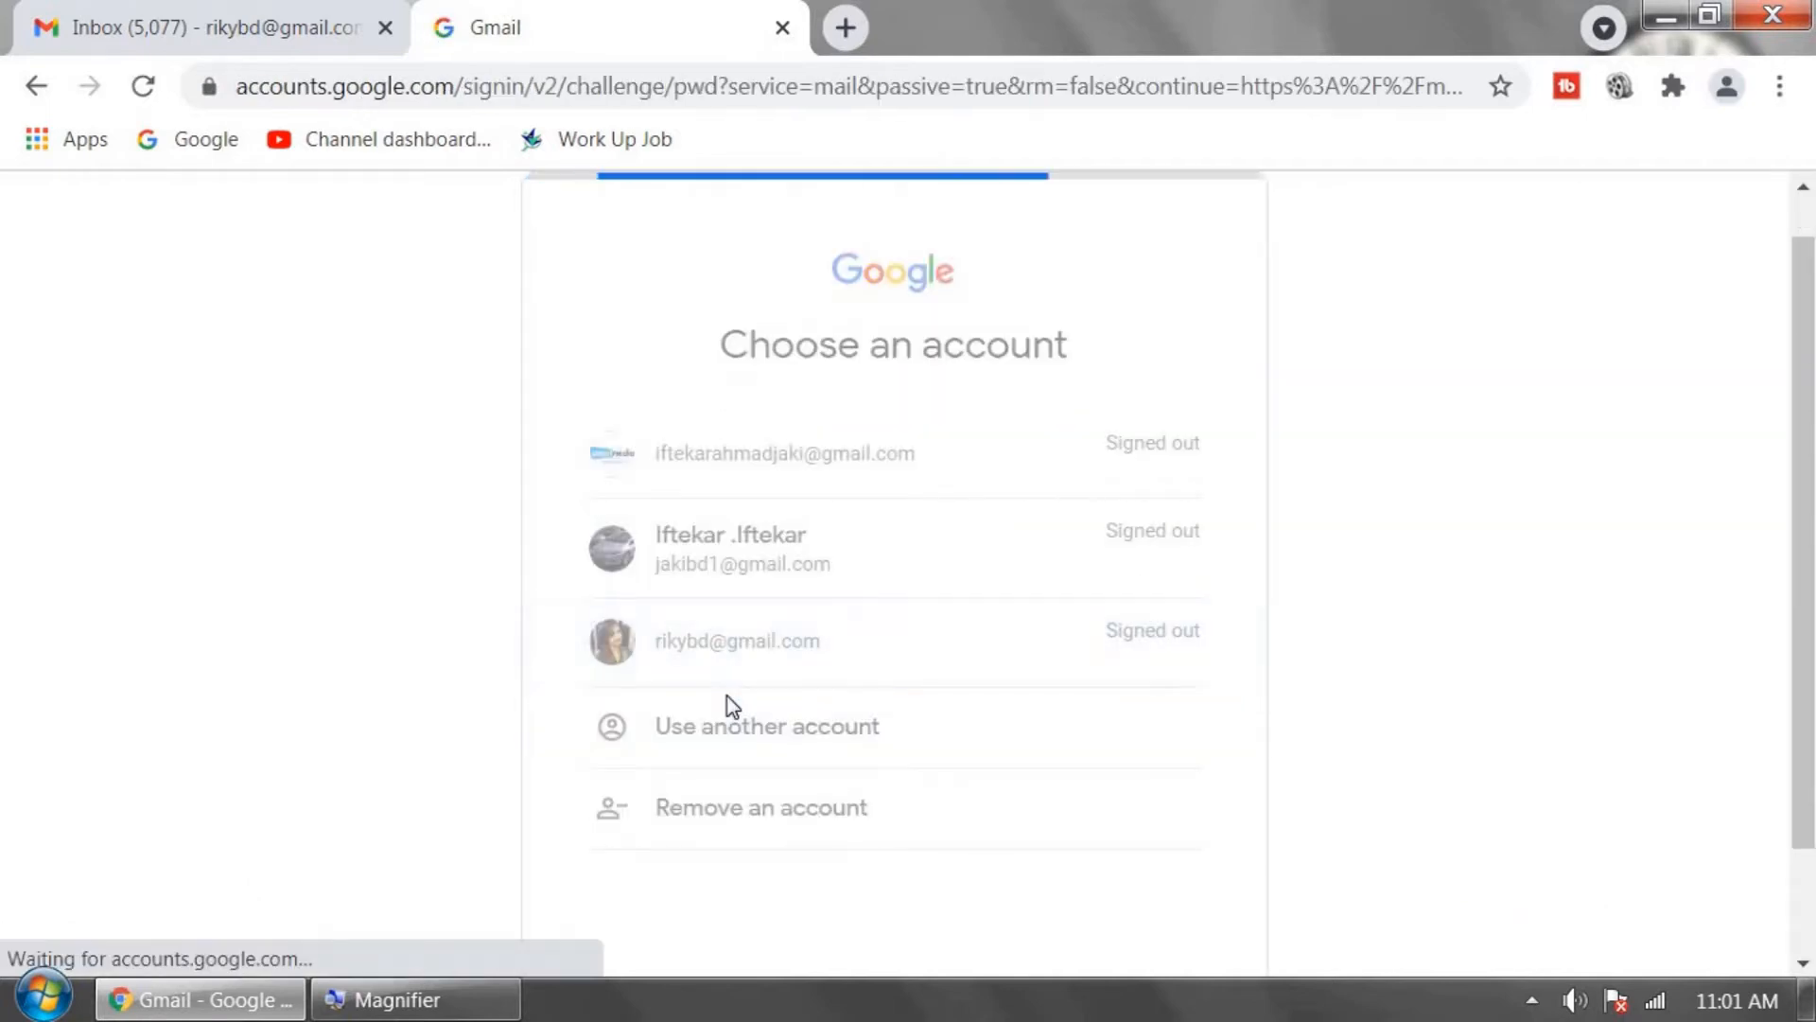
{"action": "left_click", "coordinate": [736, 642]}
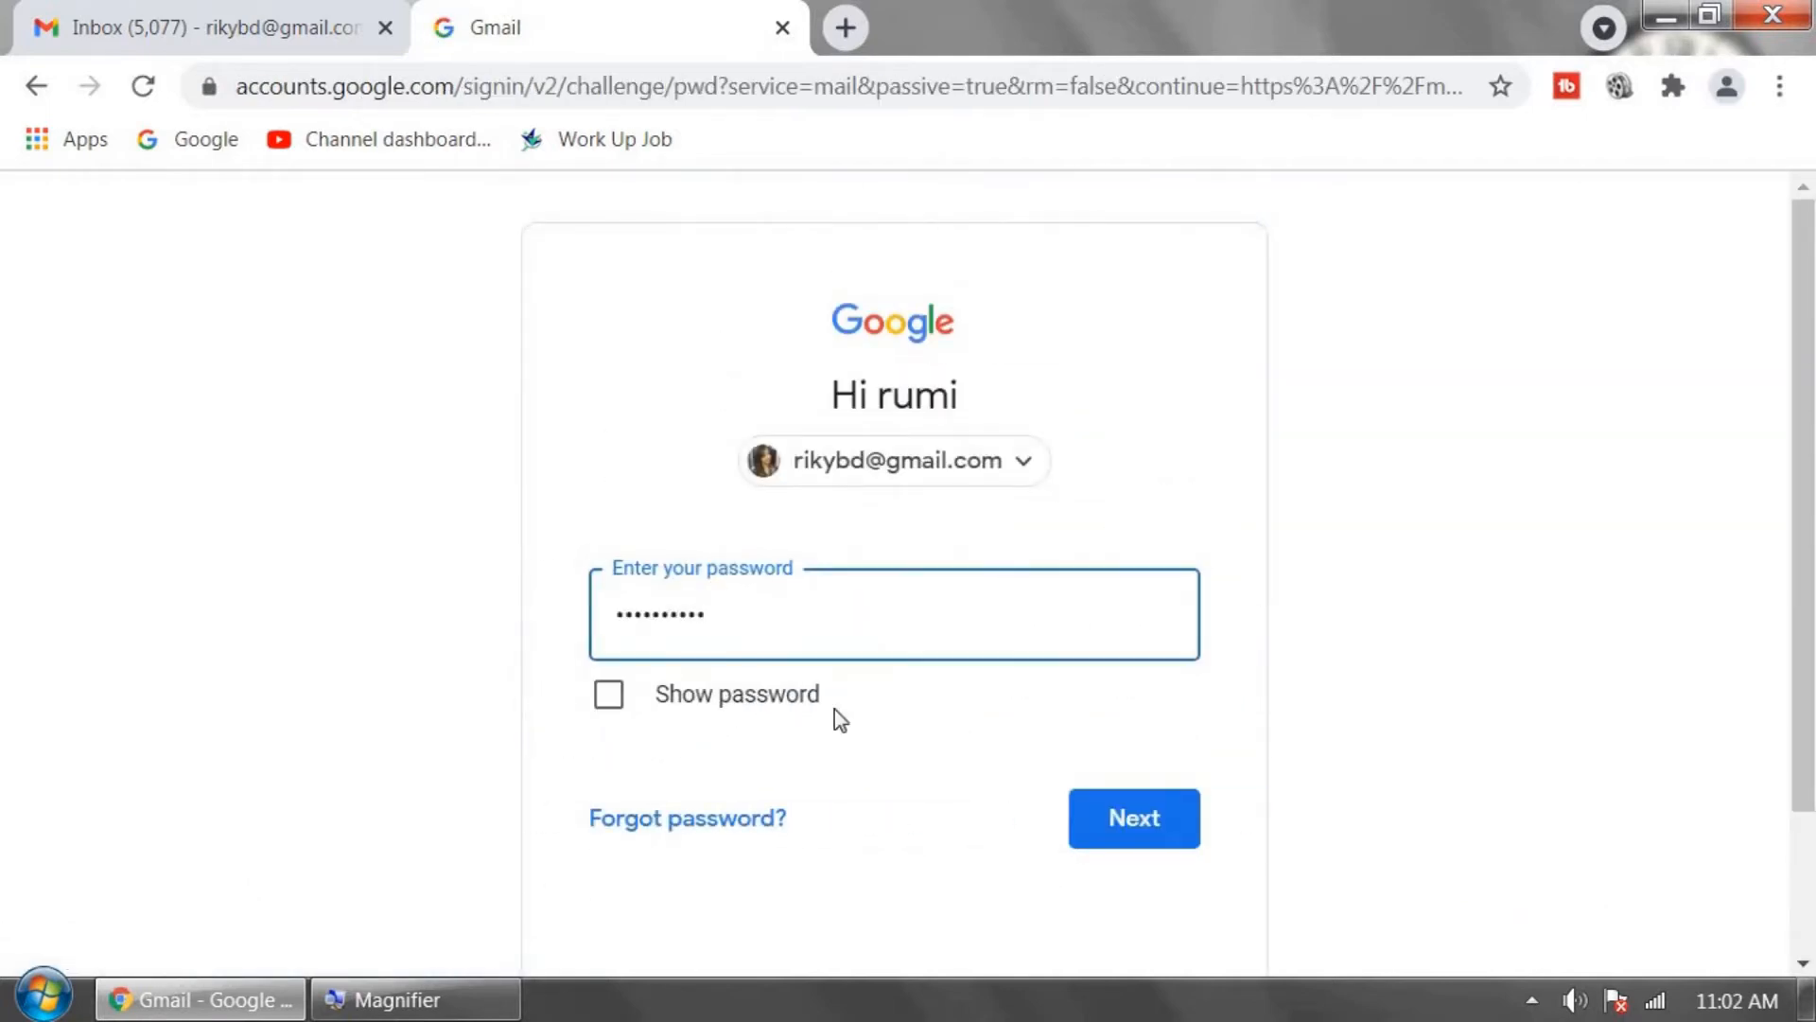
{"action": "left_click", "coordinate": [1134, 817]}
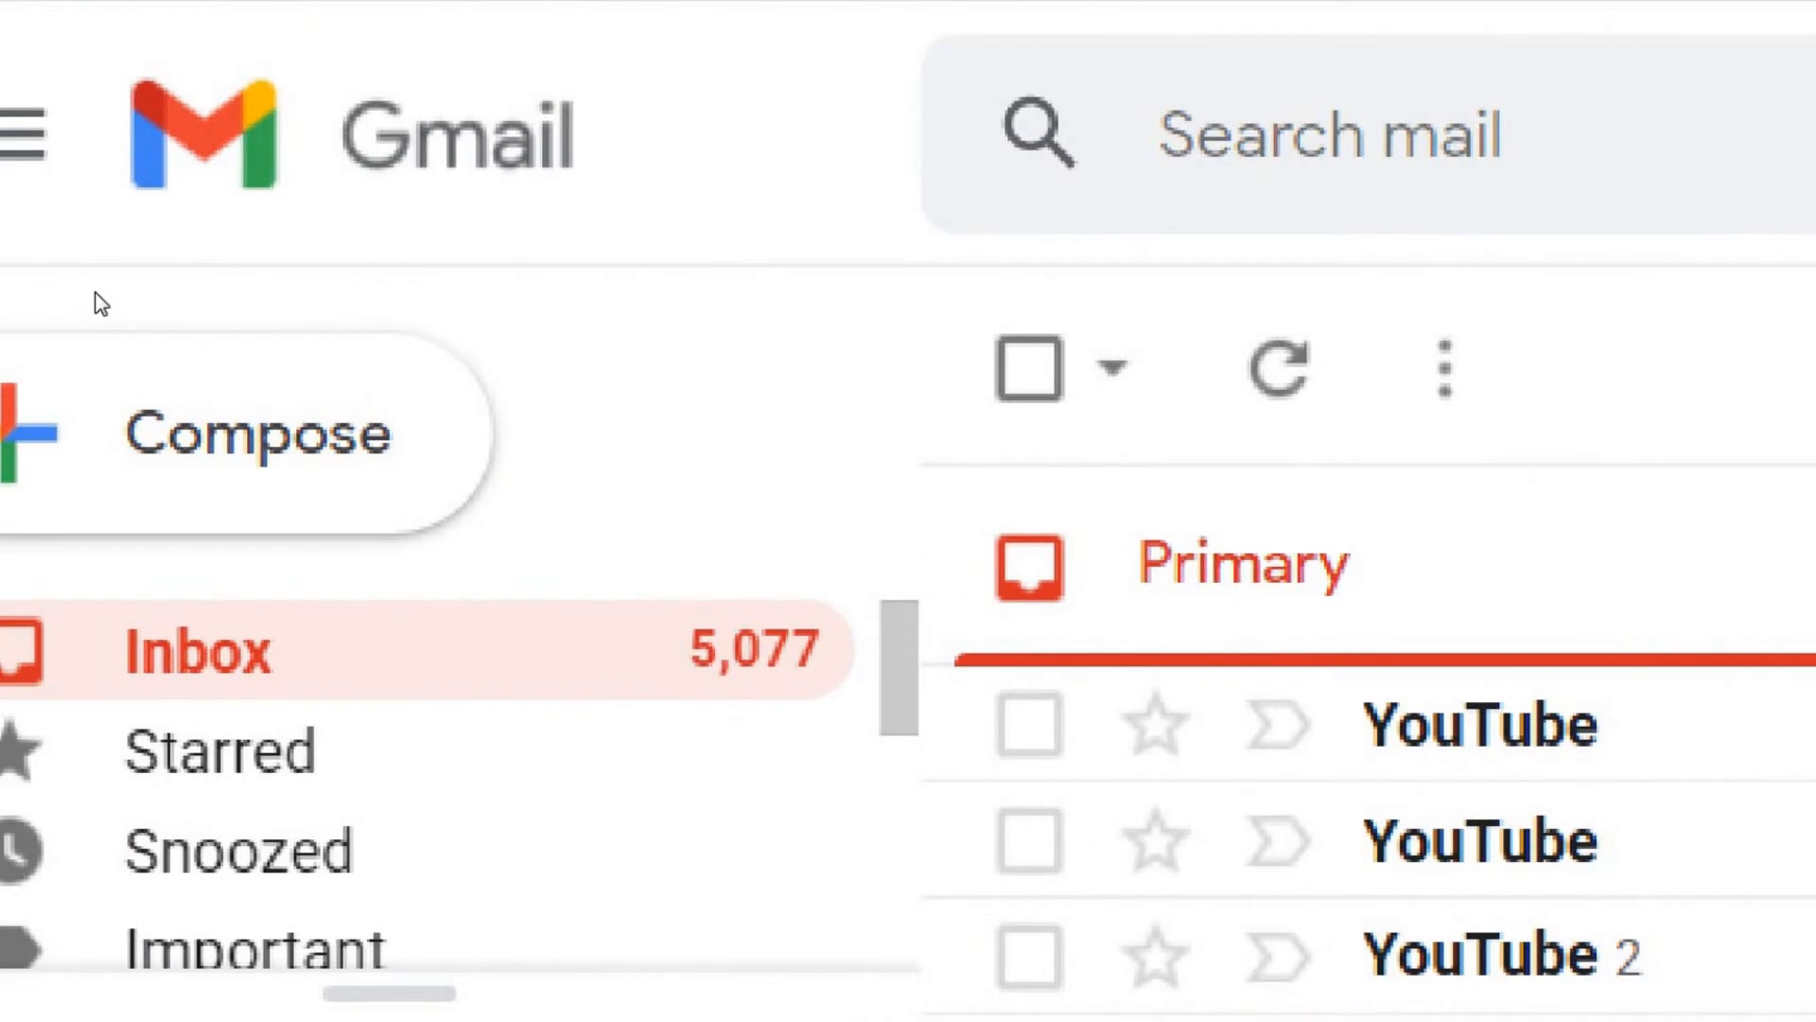
Start a new blank message with Compose.
{"action": "left_click", "coordinate": [259, 434]}
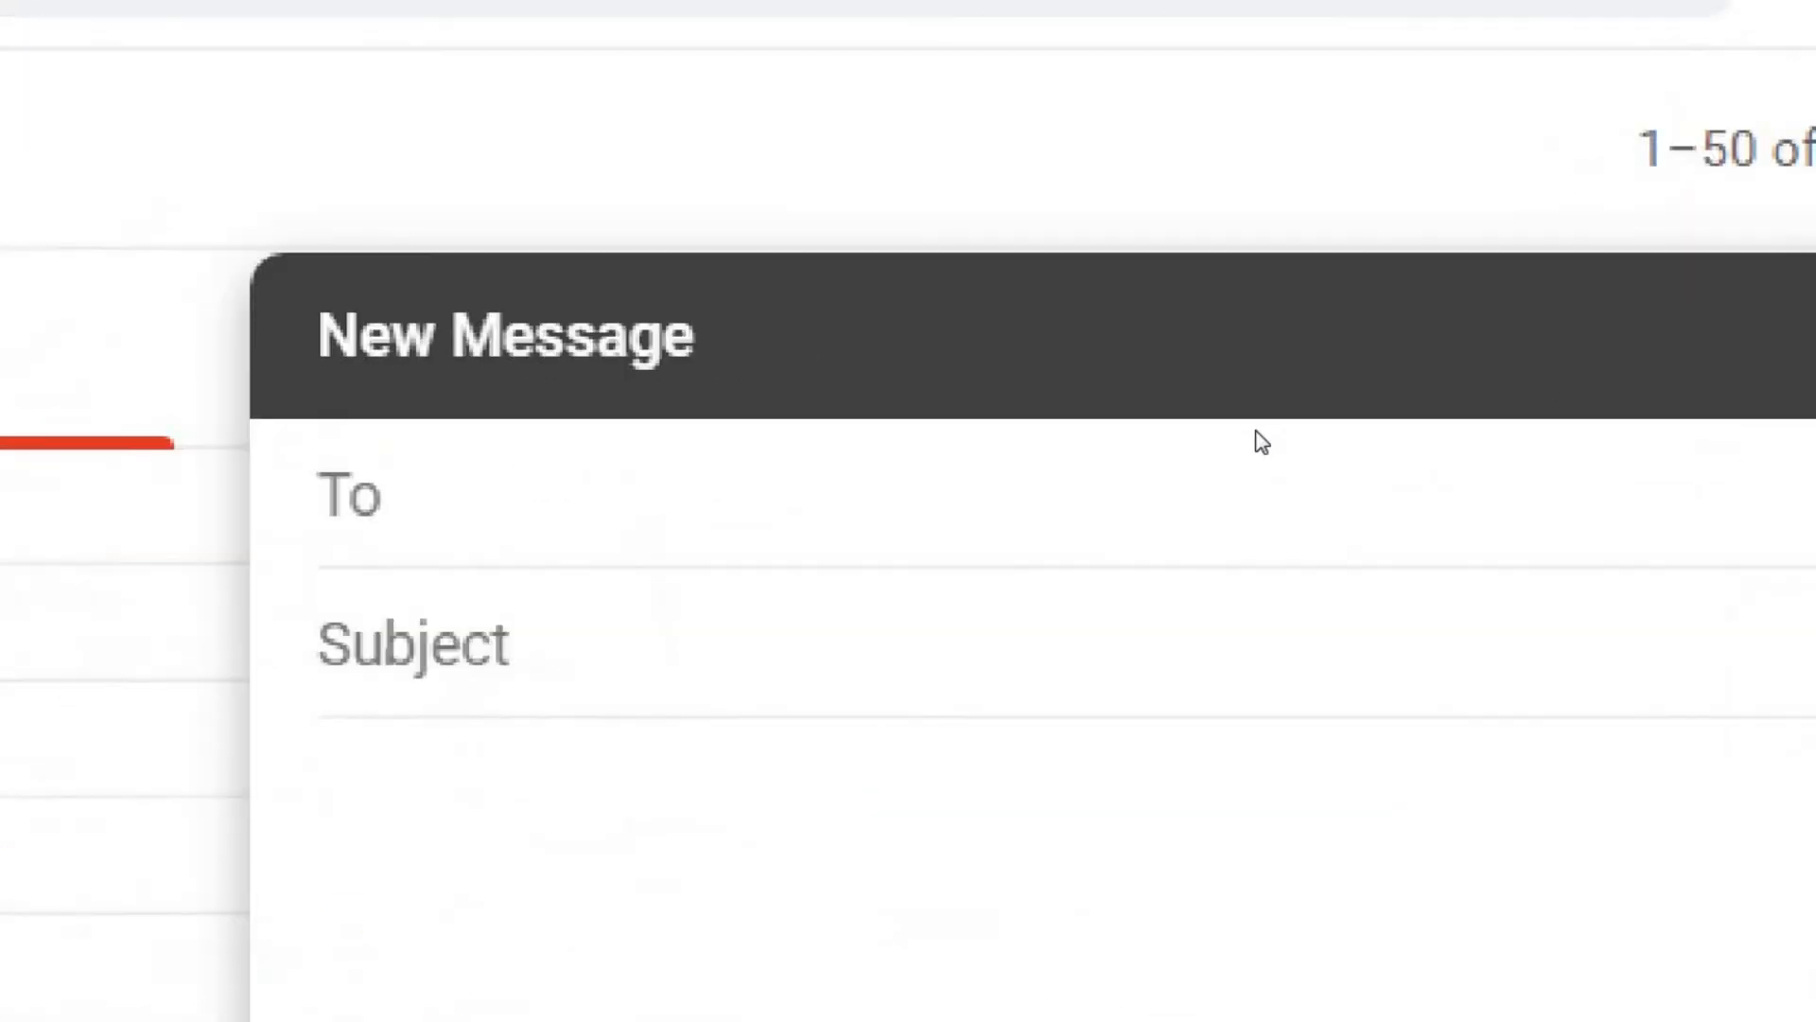
{"action": "left_click", "coordinate": [400, 496]}
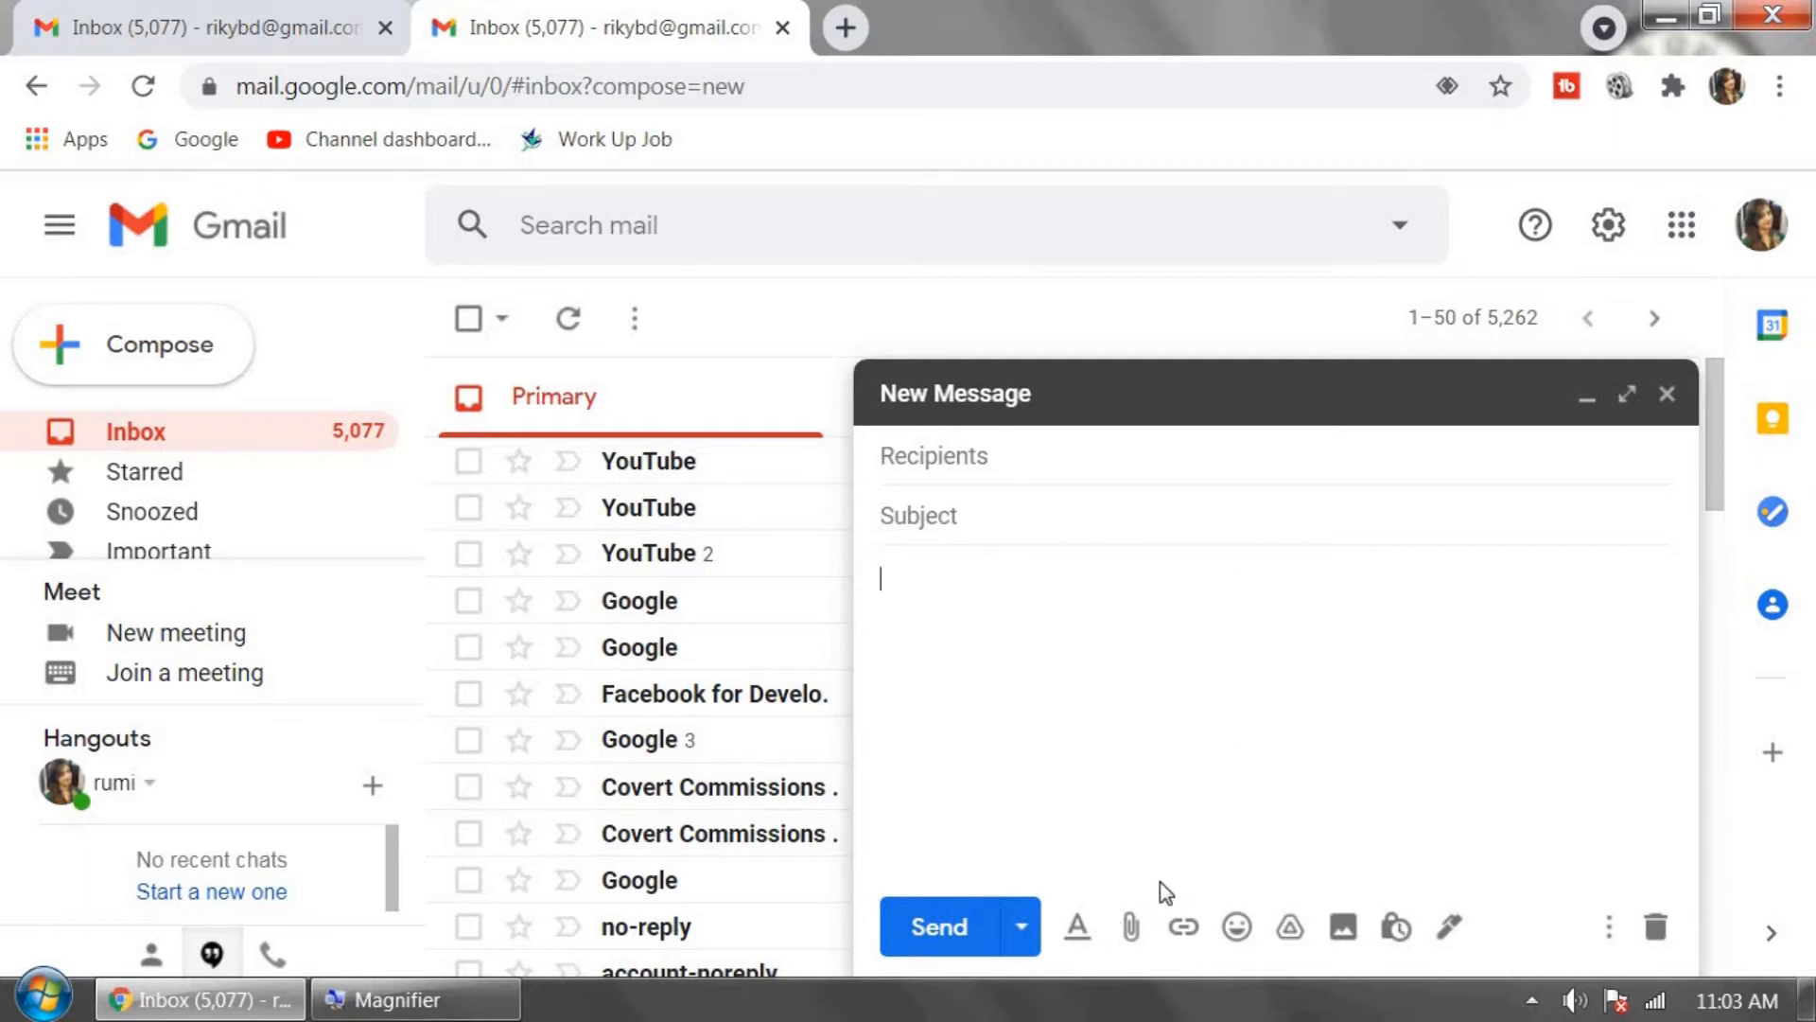
{"action": "mouse_move", "coordinate": [1129, 928]}
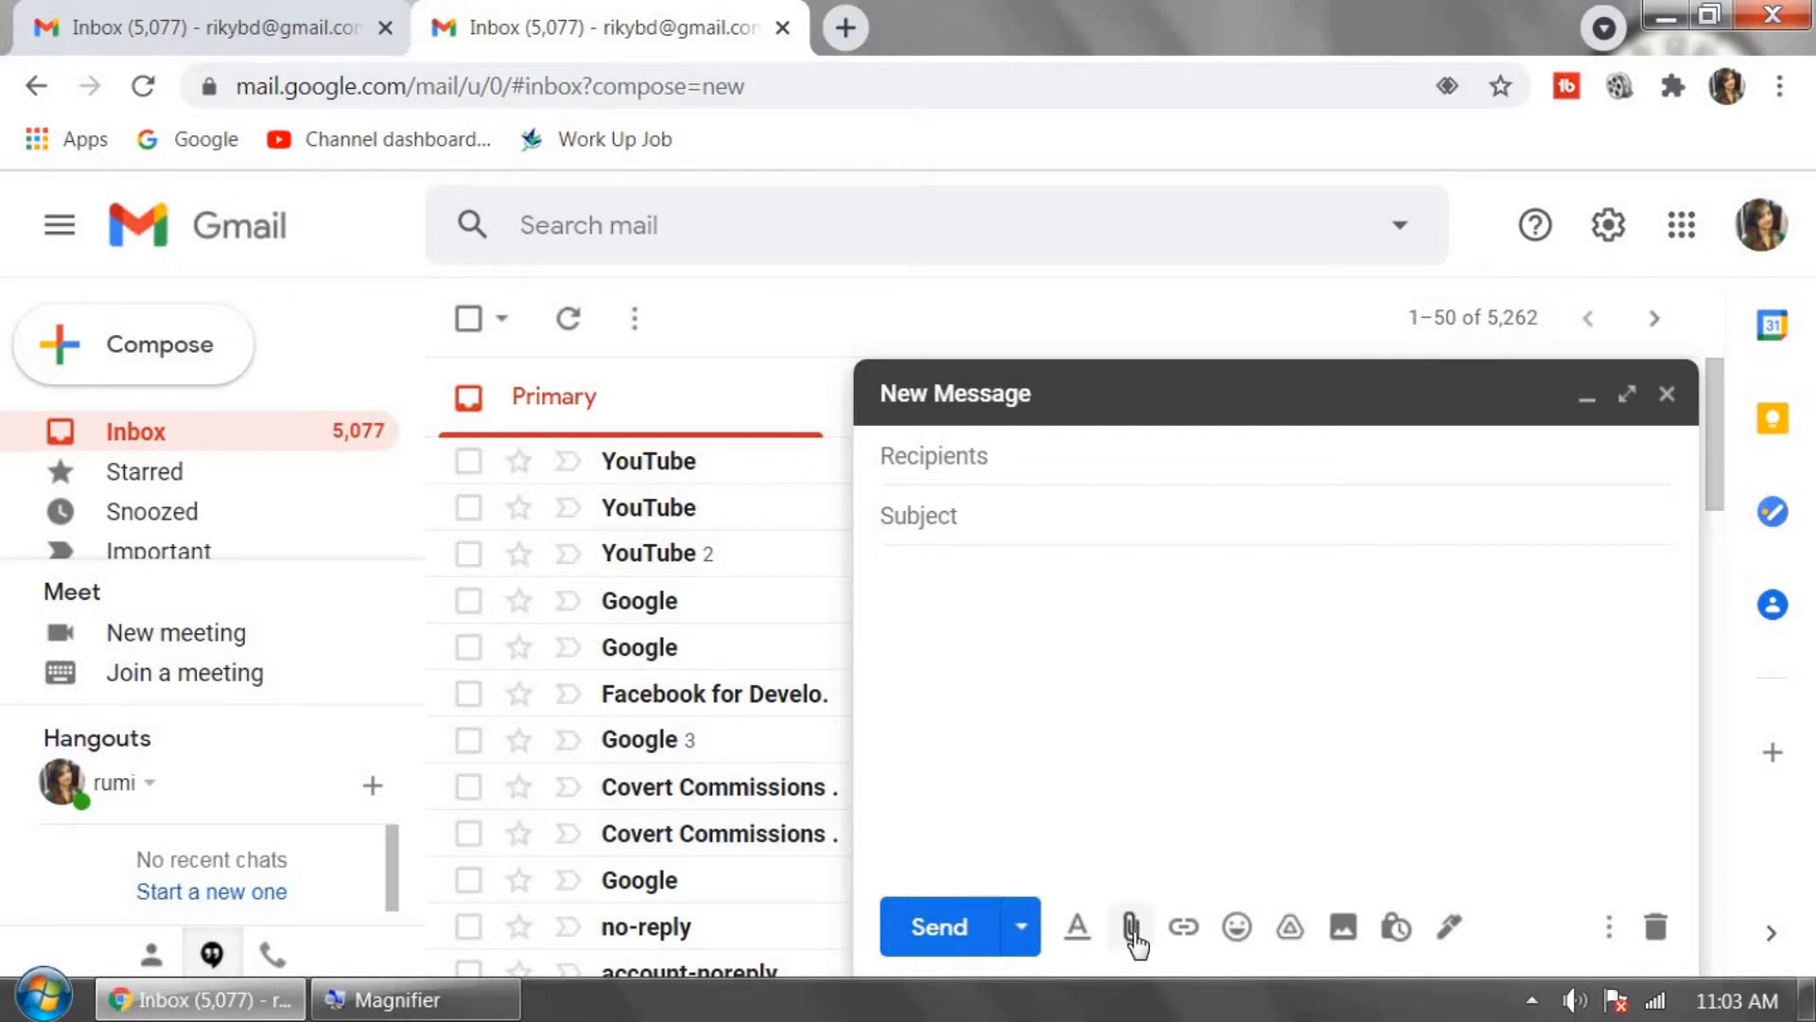
{"action": "mouse_move", "coordinate": [1132, 927]}
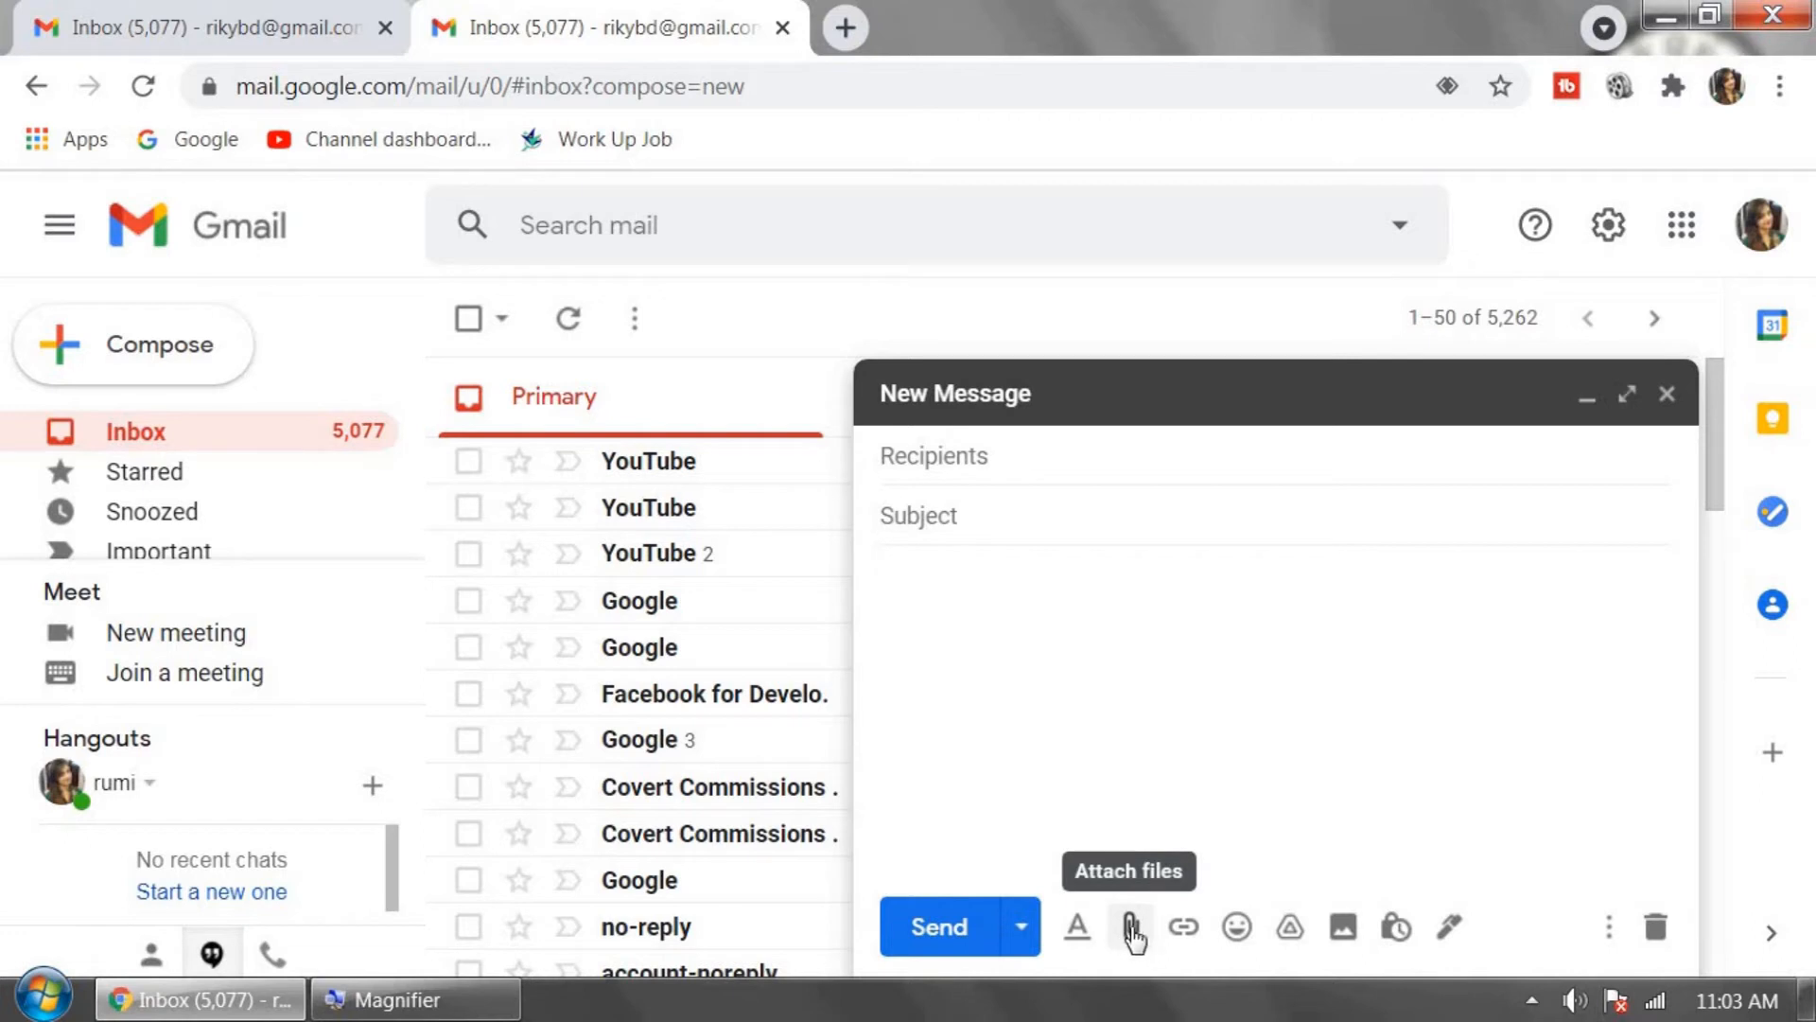
{"action": "left_click", "coordinate": [1130, 927]}
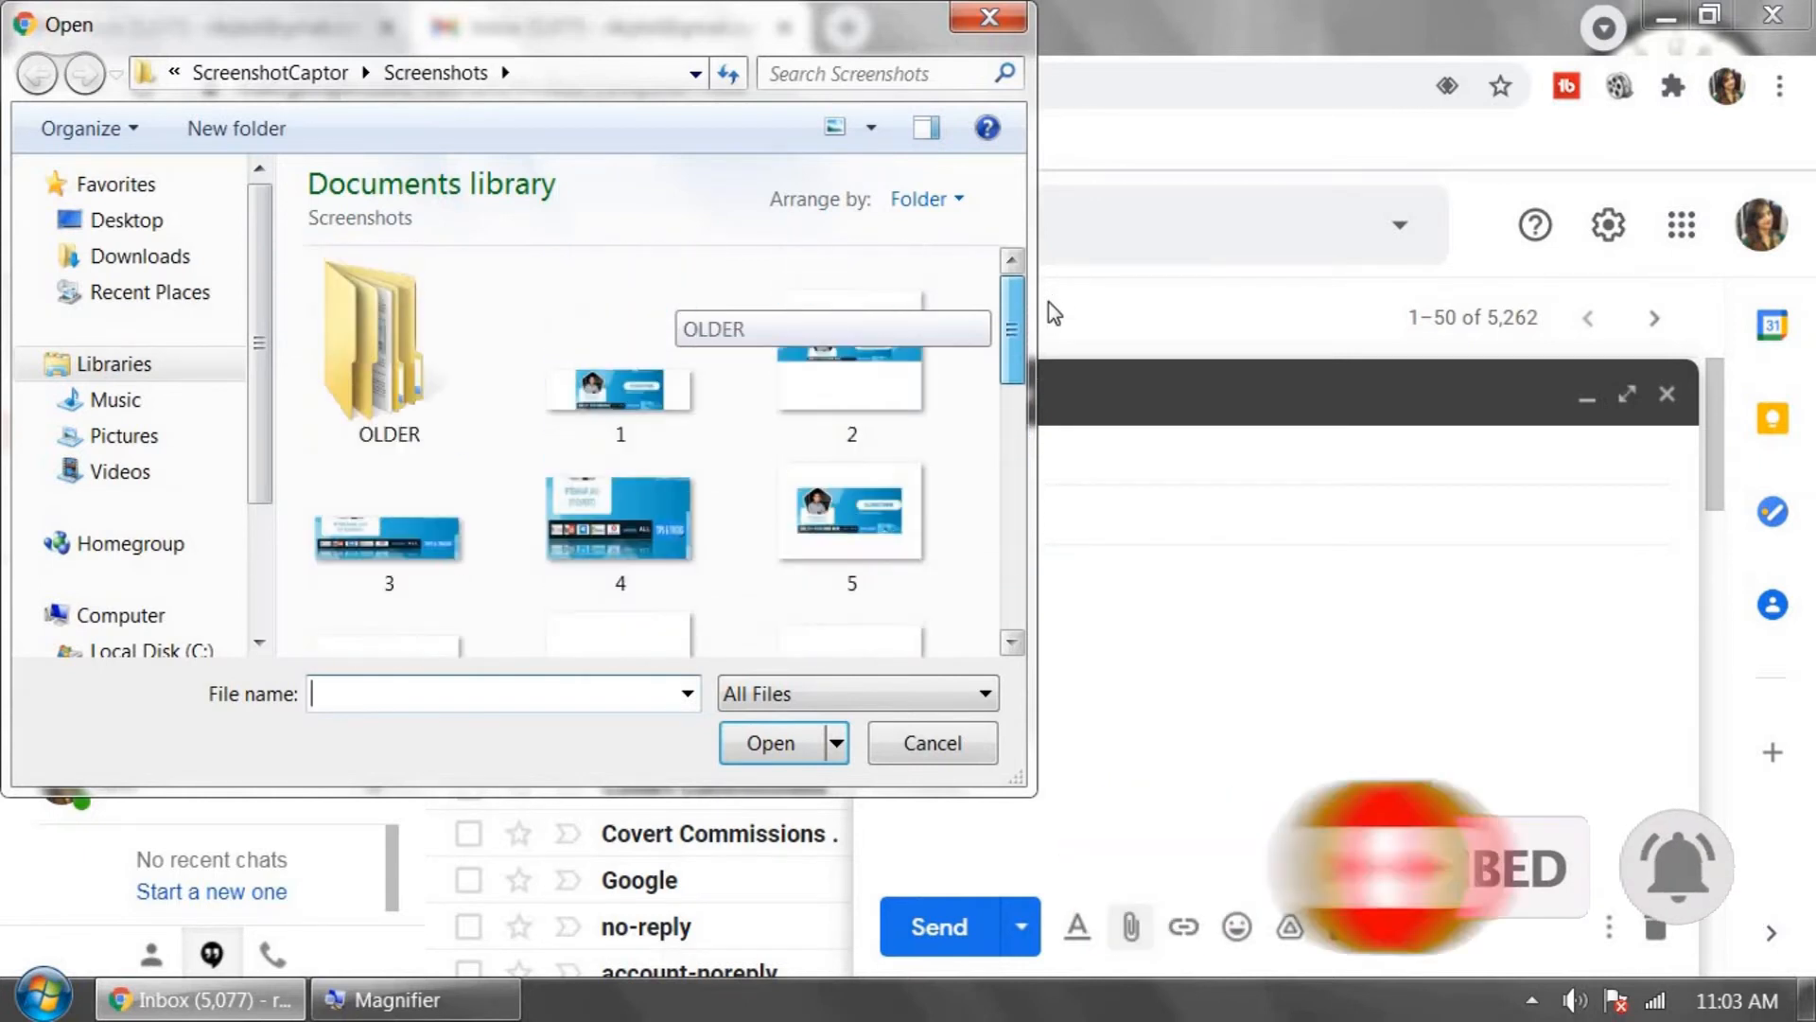
{"action": "left_click", "coordinate": [930, 742]}
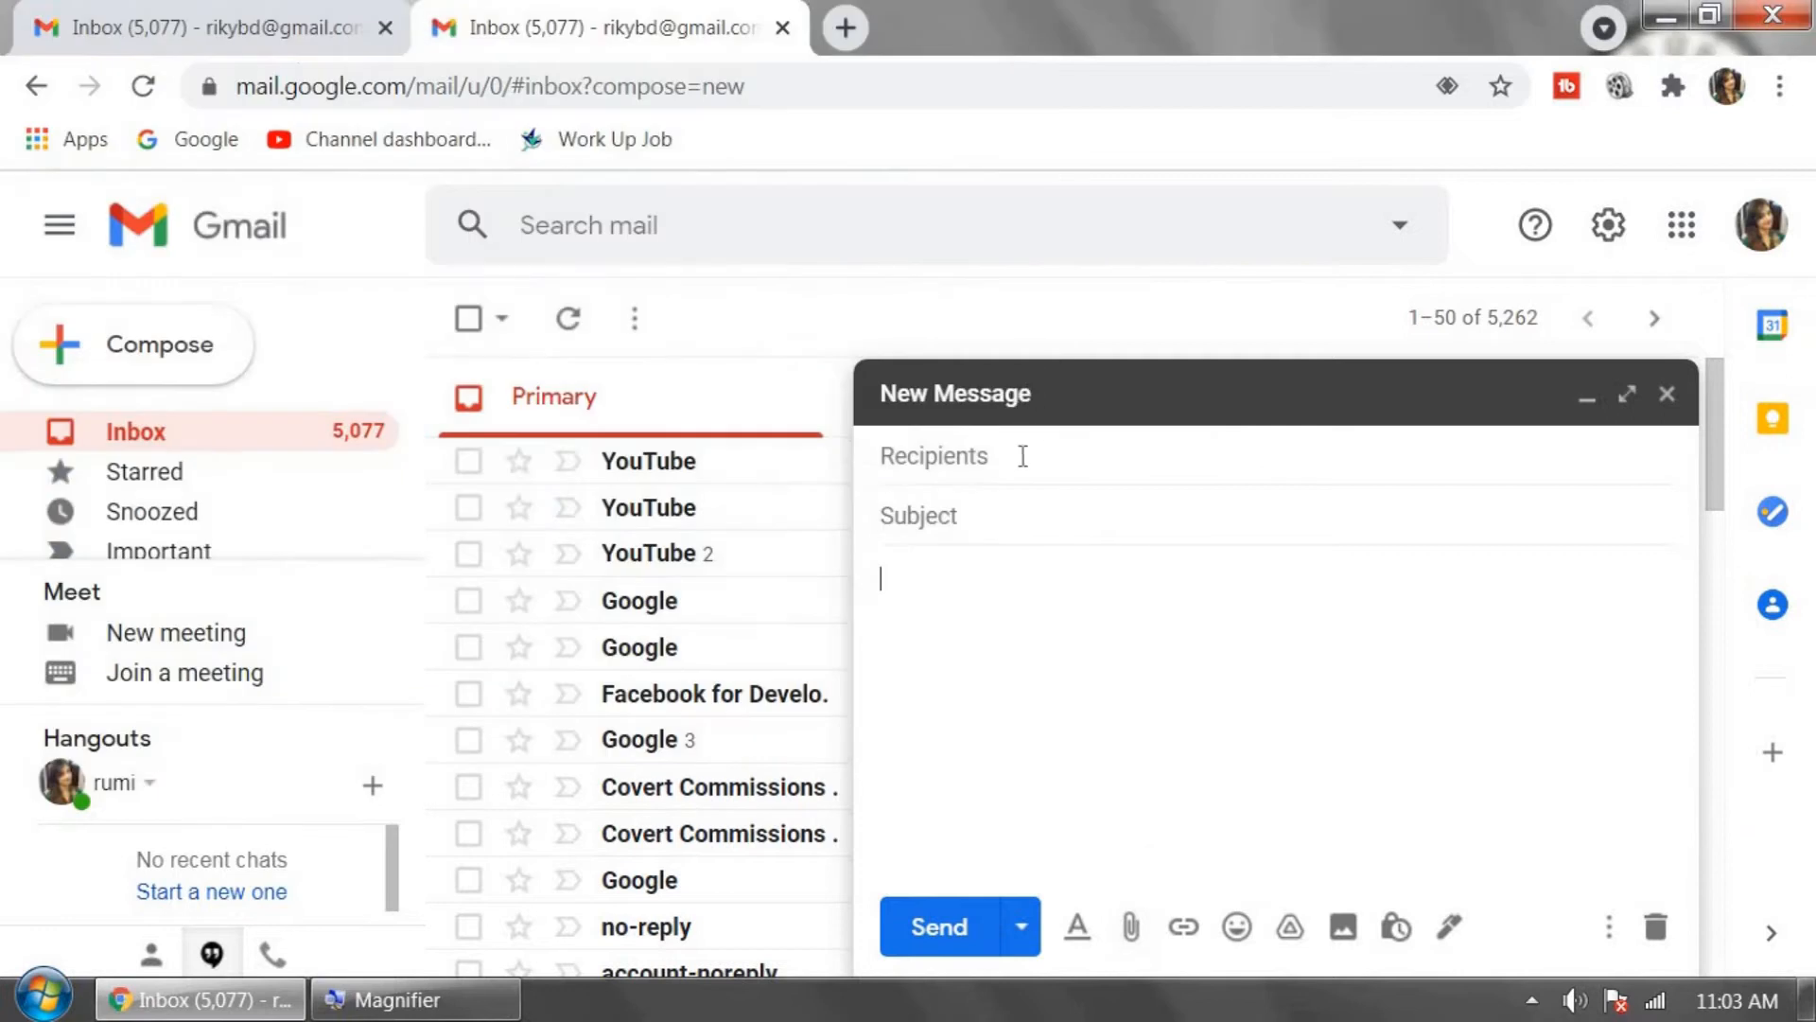
{"action": "left_click", "coordinate": [984, 456]}
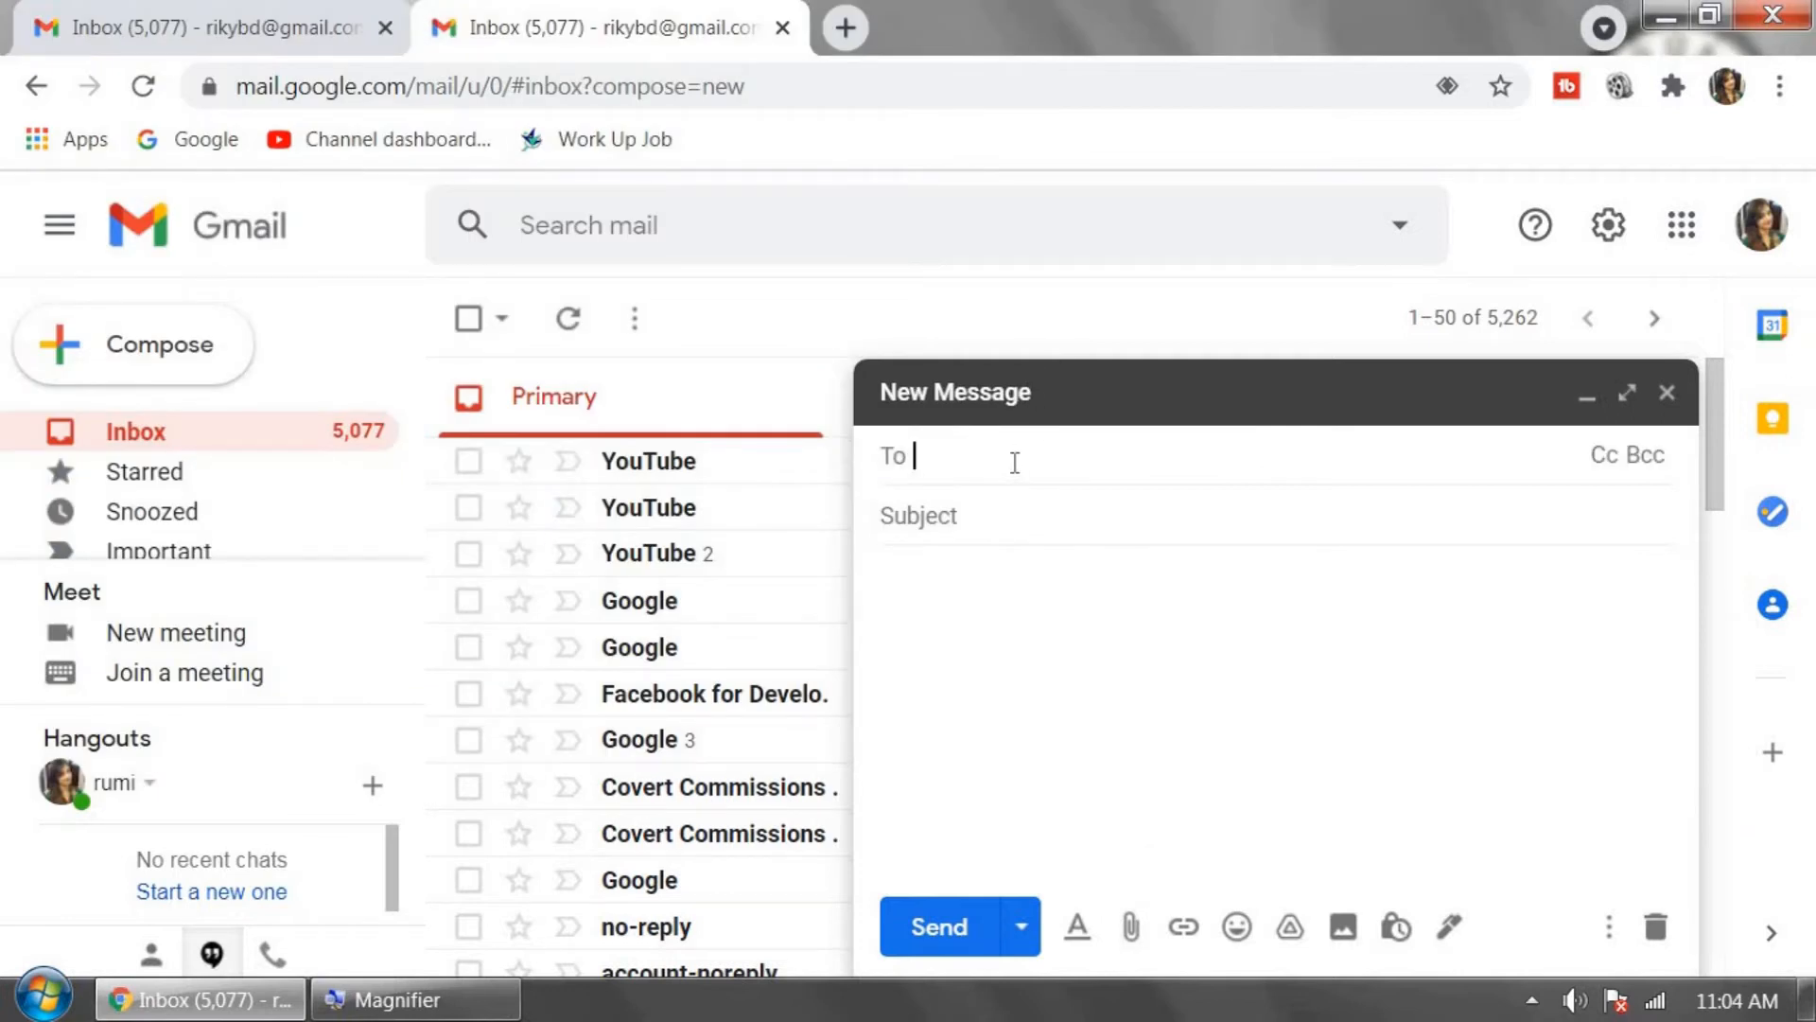
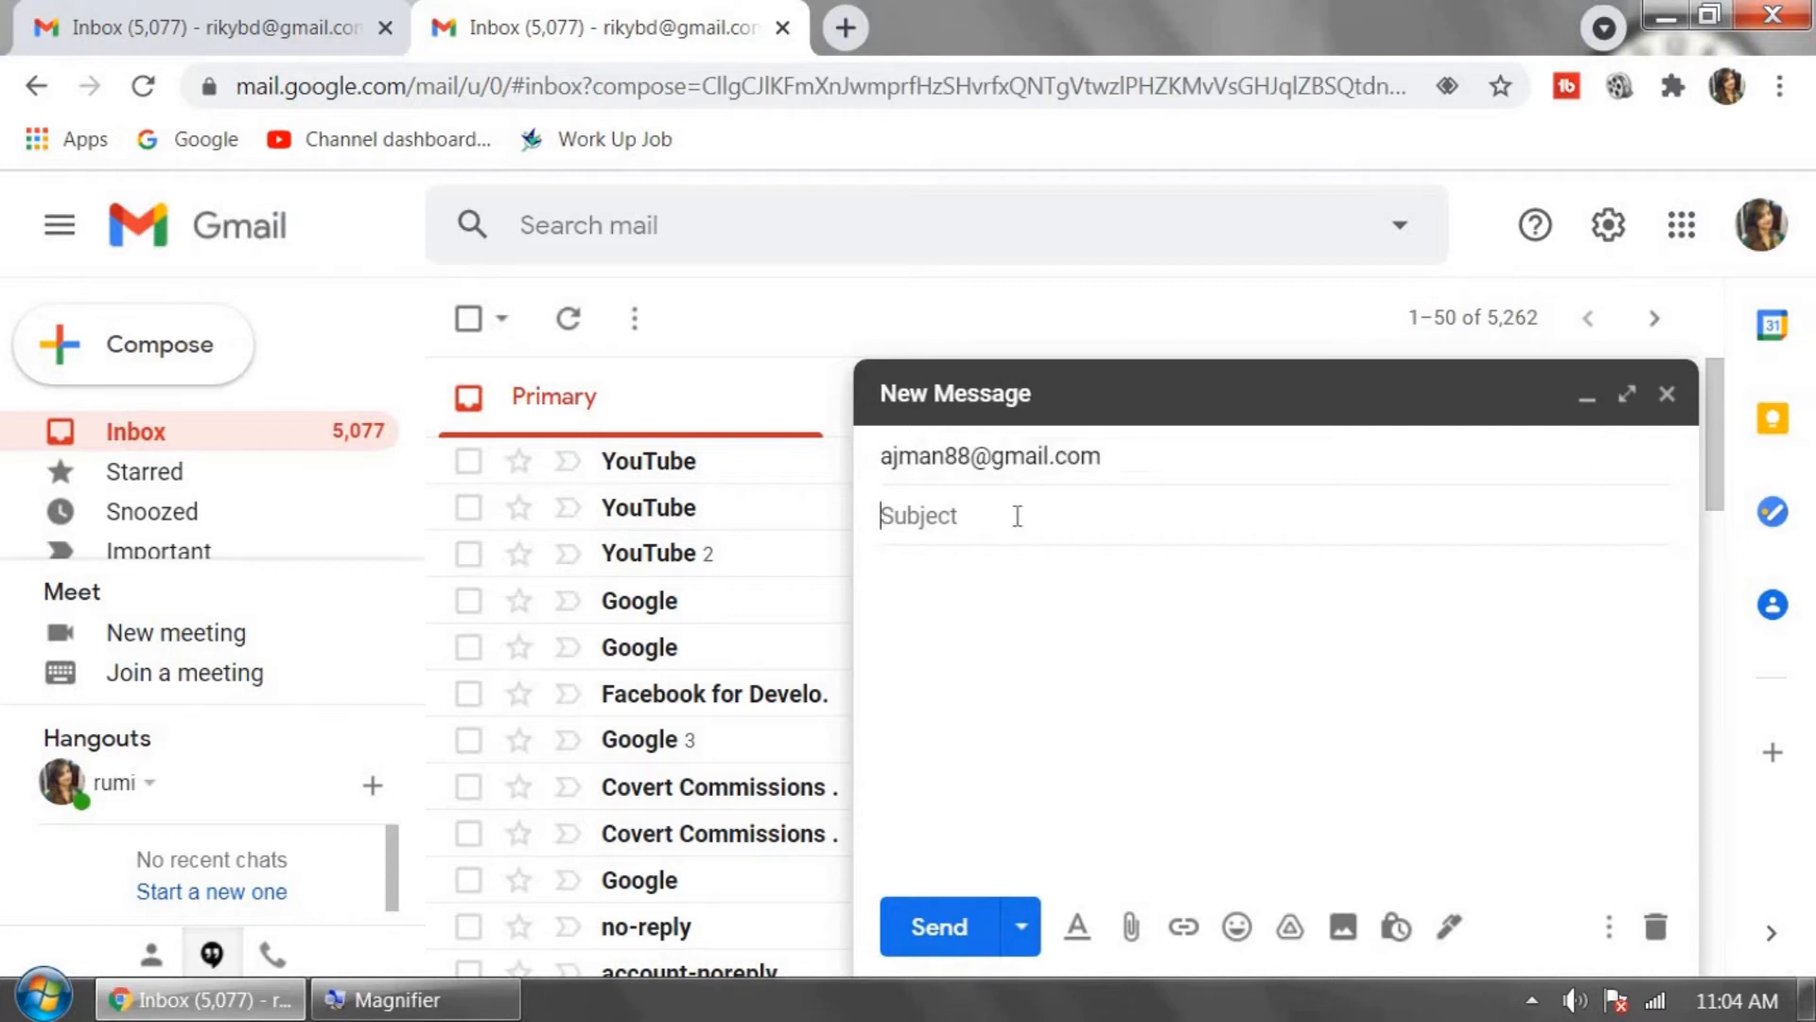
{"action": "type", "text": "need help"}
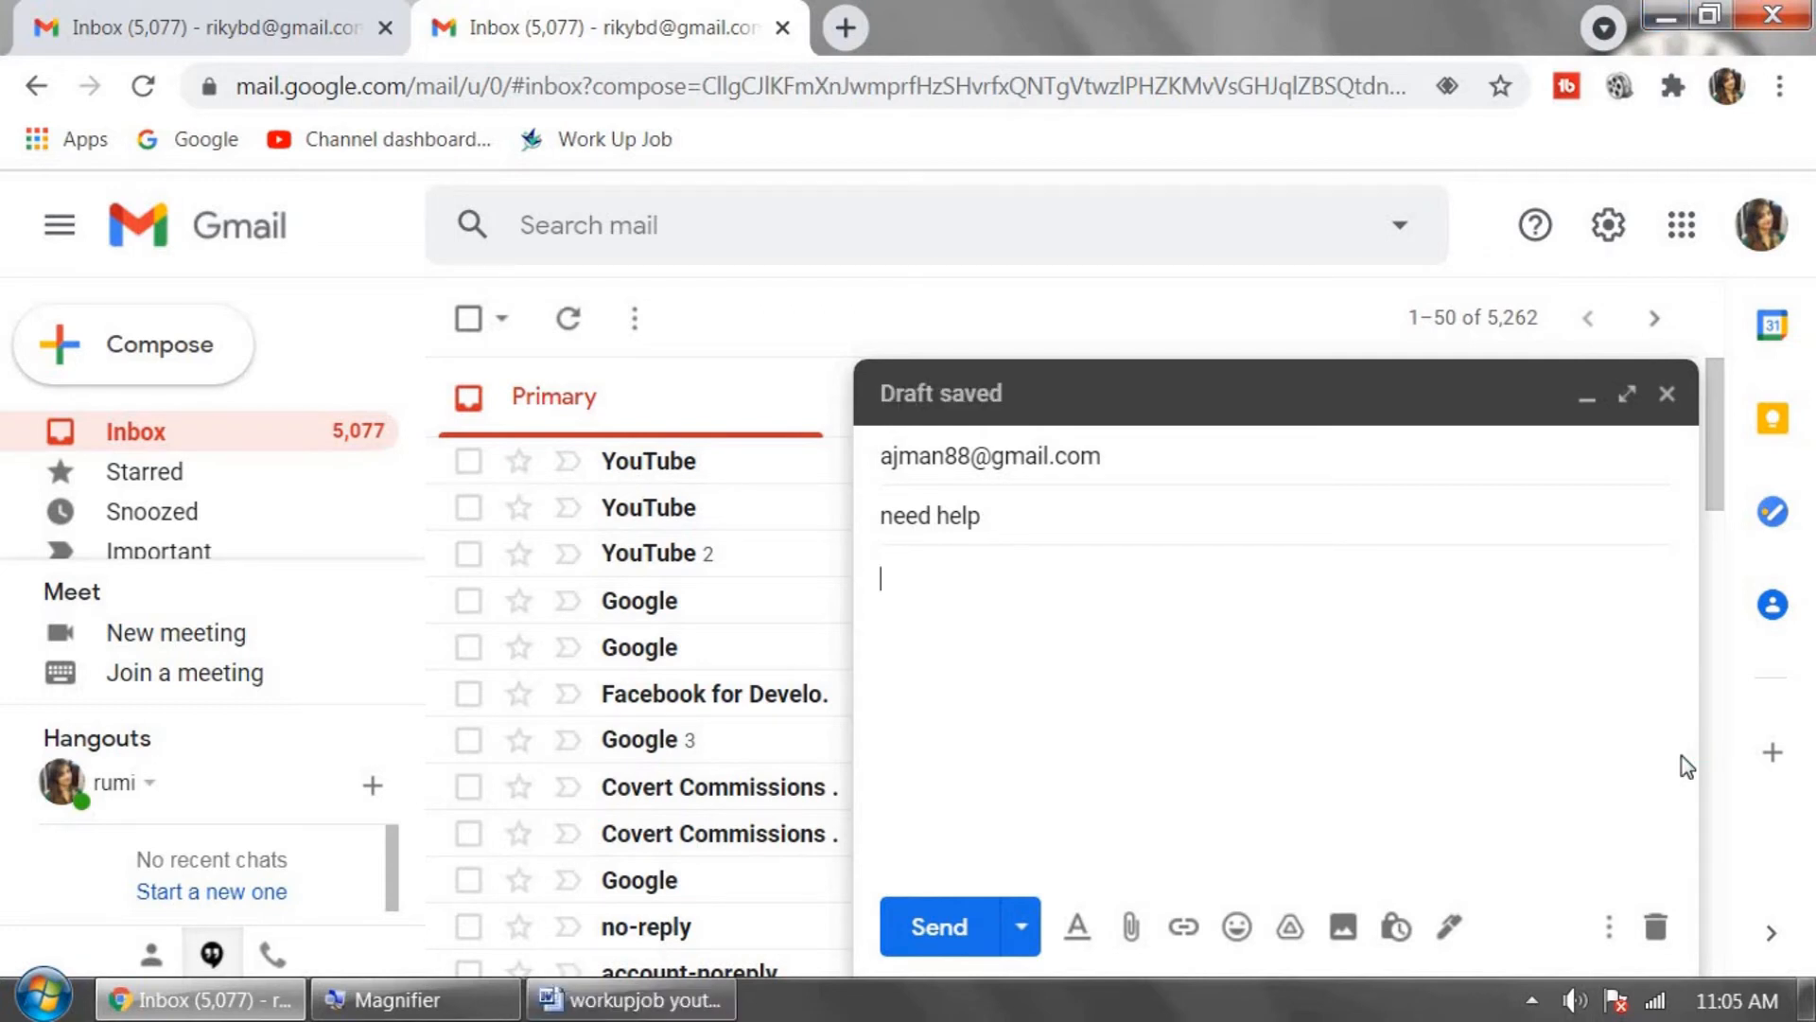
{"action": "type", "text": "i need help for youtube"}
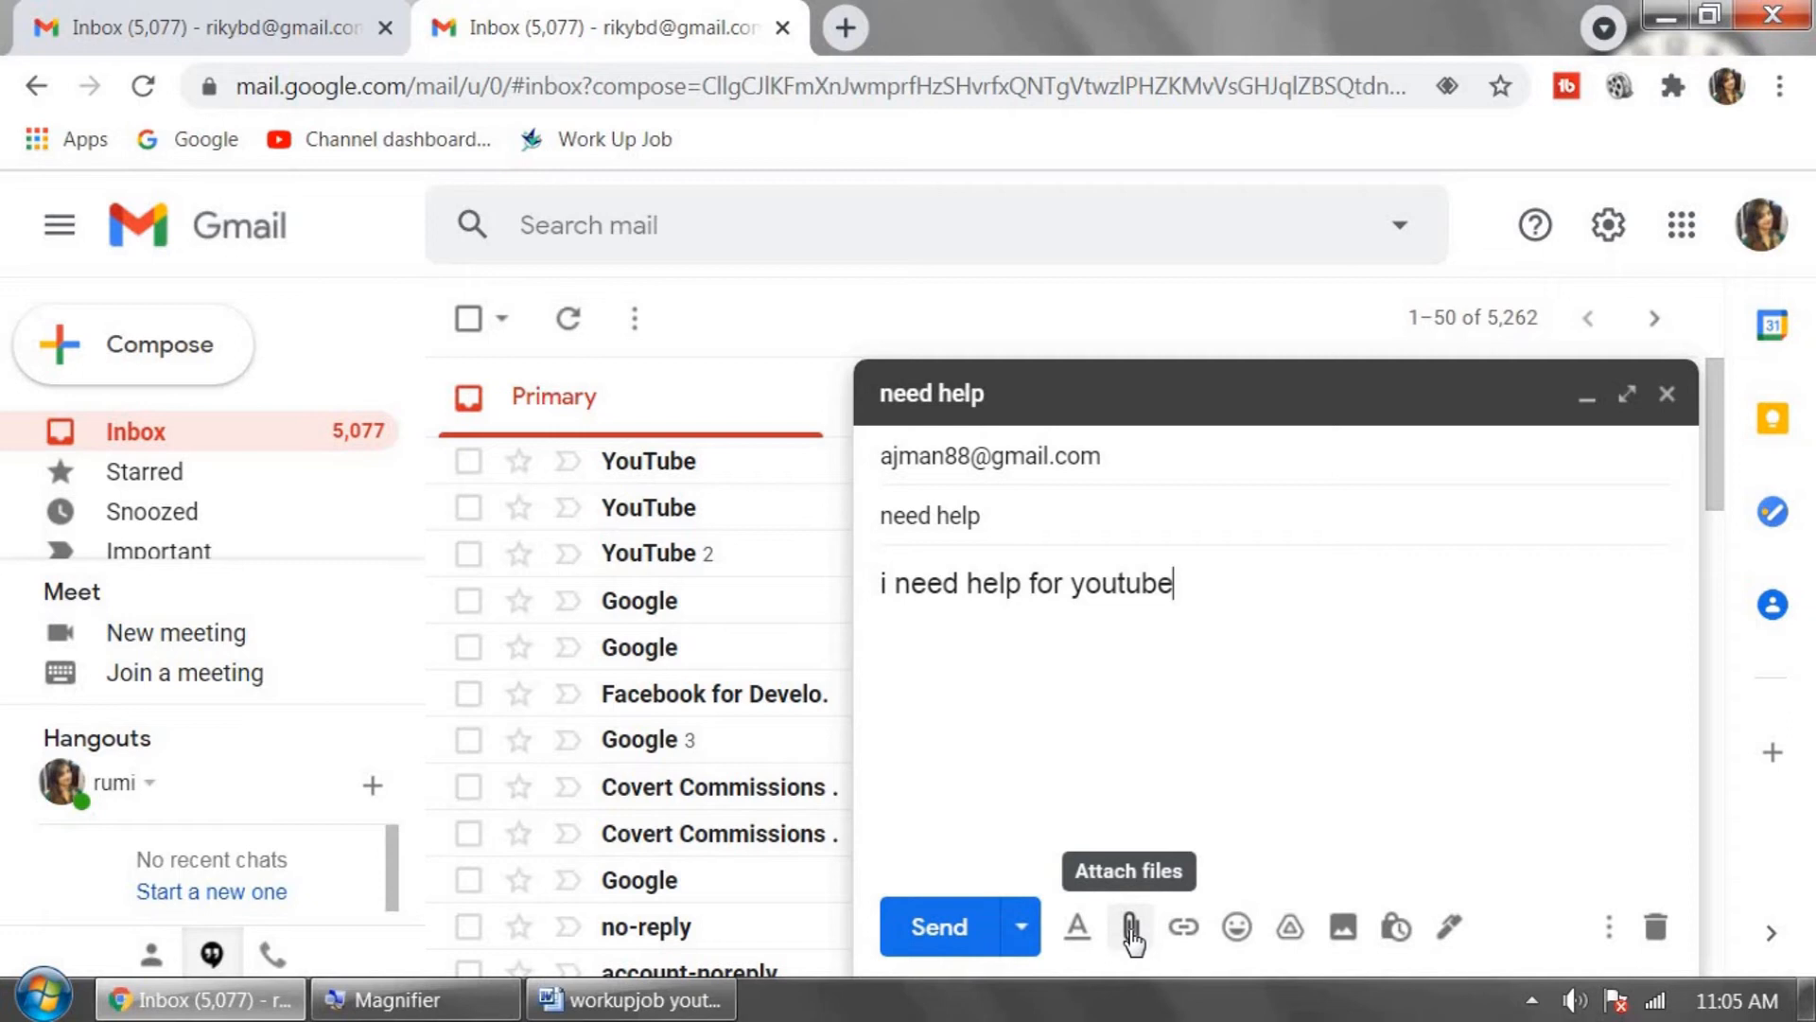
Attach the Screenshot - 5_24_2021, 10_41_43 AM file to the draft.
{"action": "left_click", "coordinate": [1127, 925]}
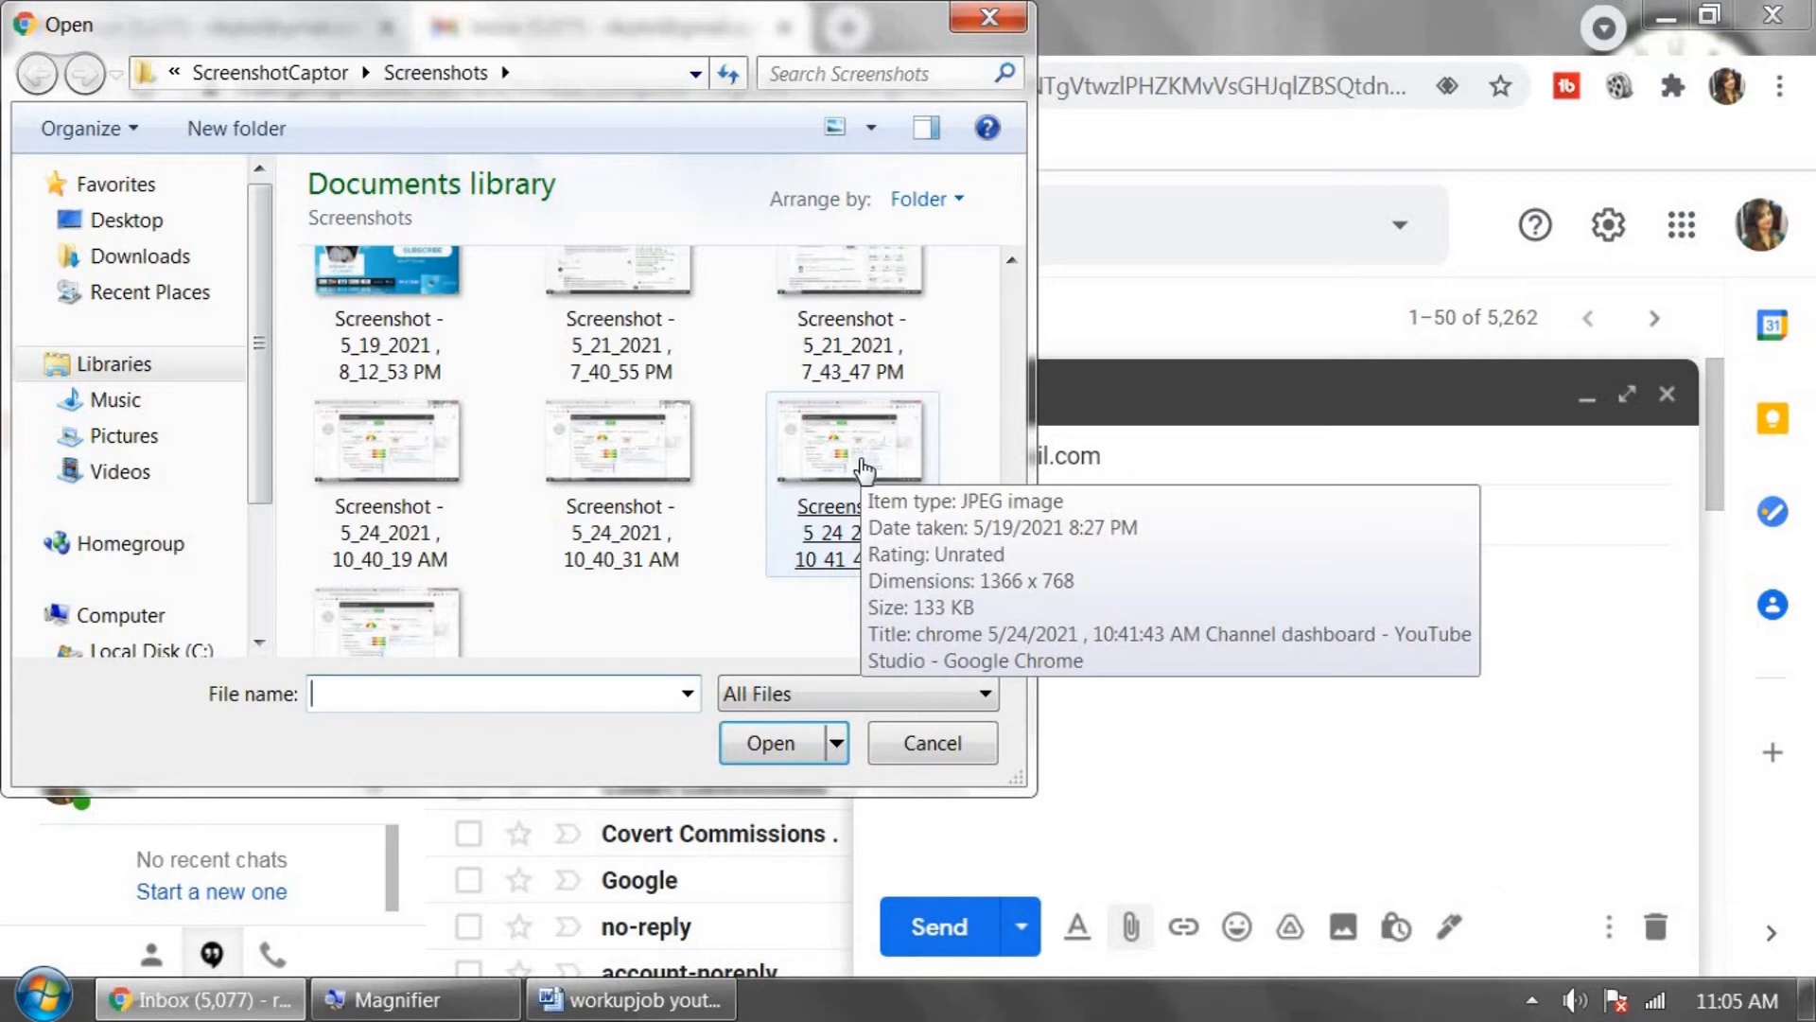
{"action": "left_click", "coordinate": [768, 742]}
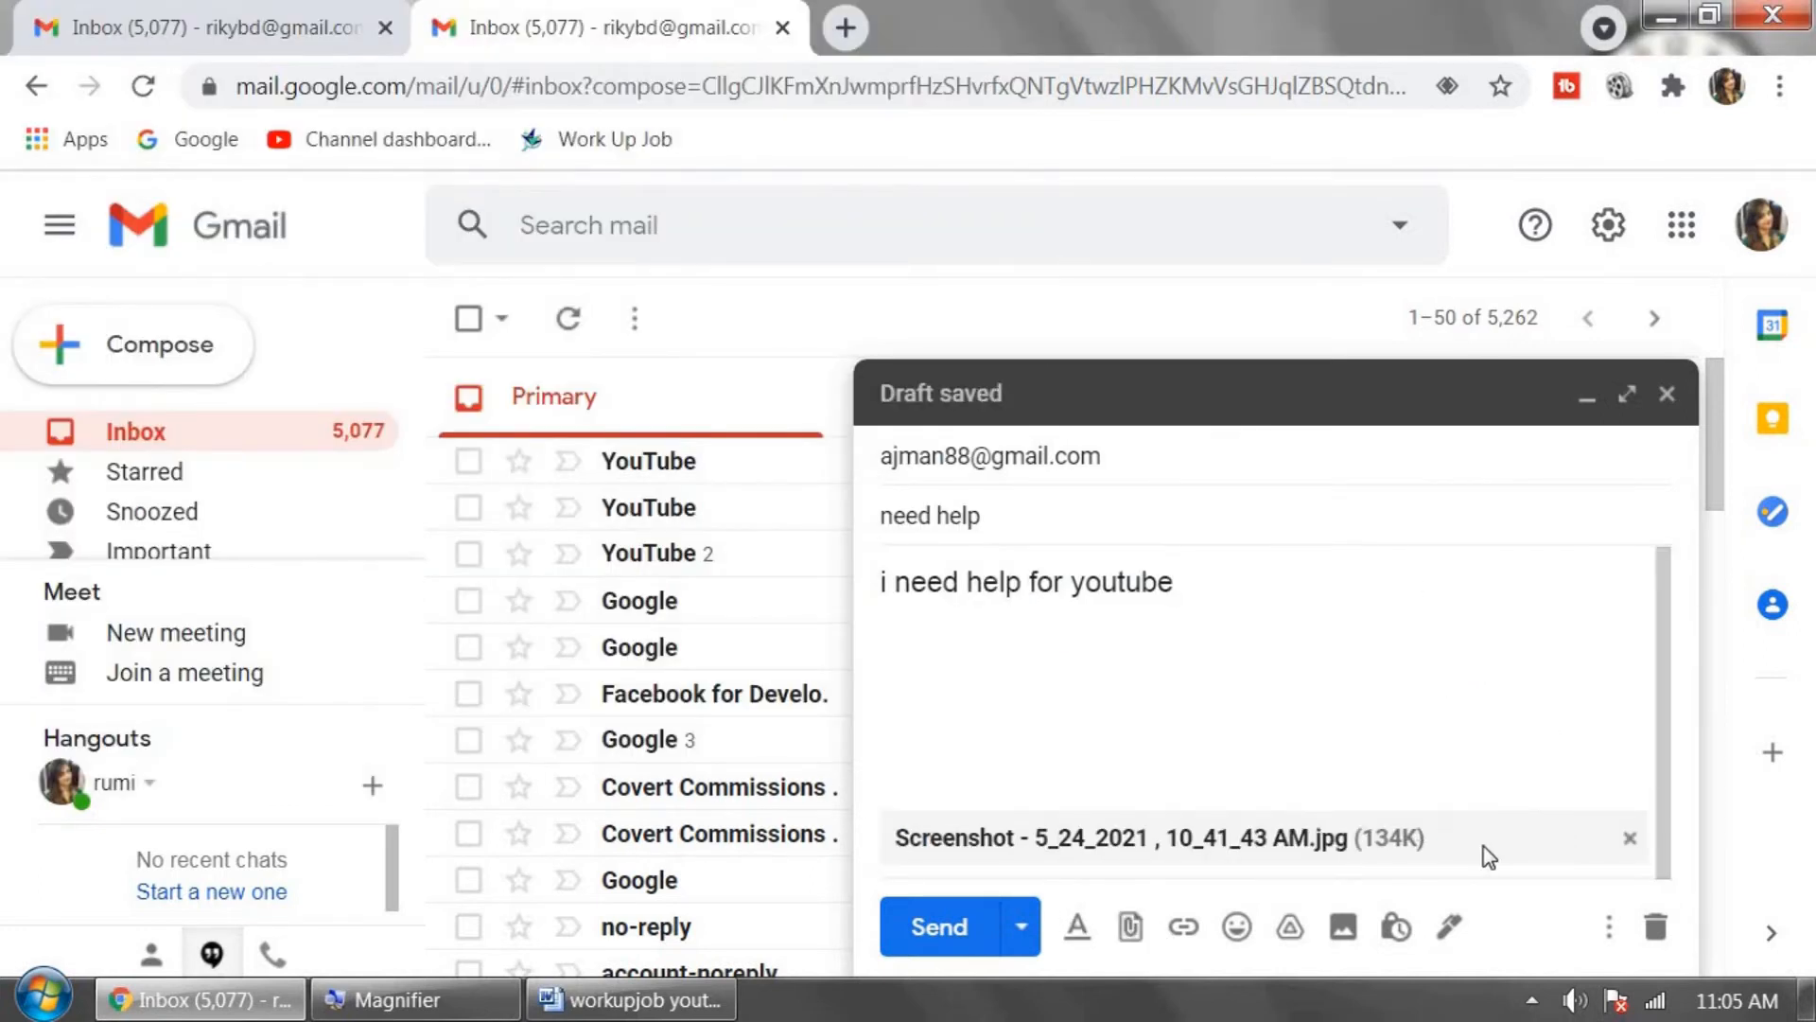
{"action": "mouse_move", "coordinate": [1129, 927]}
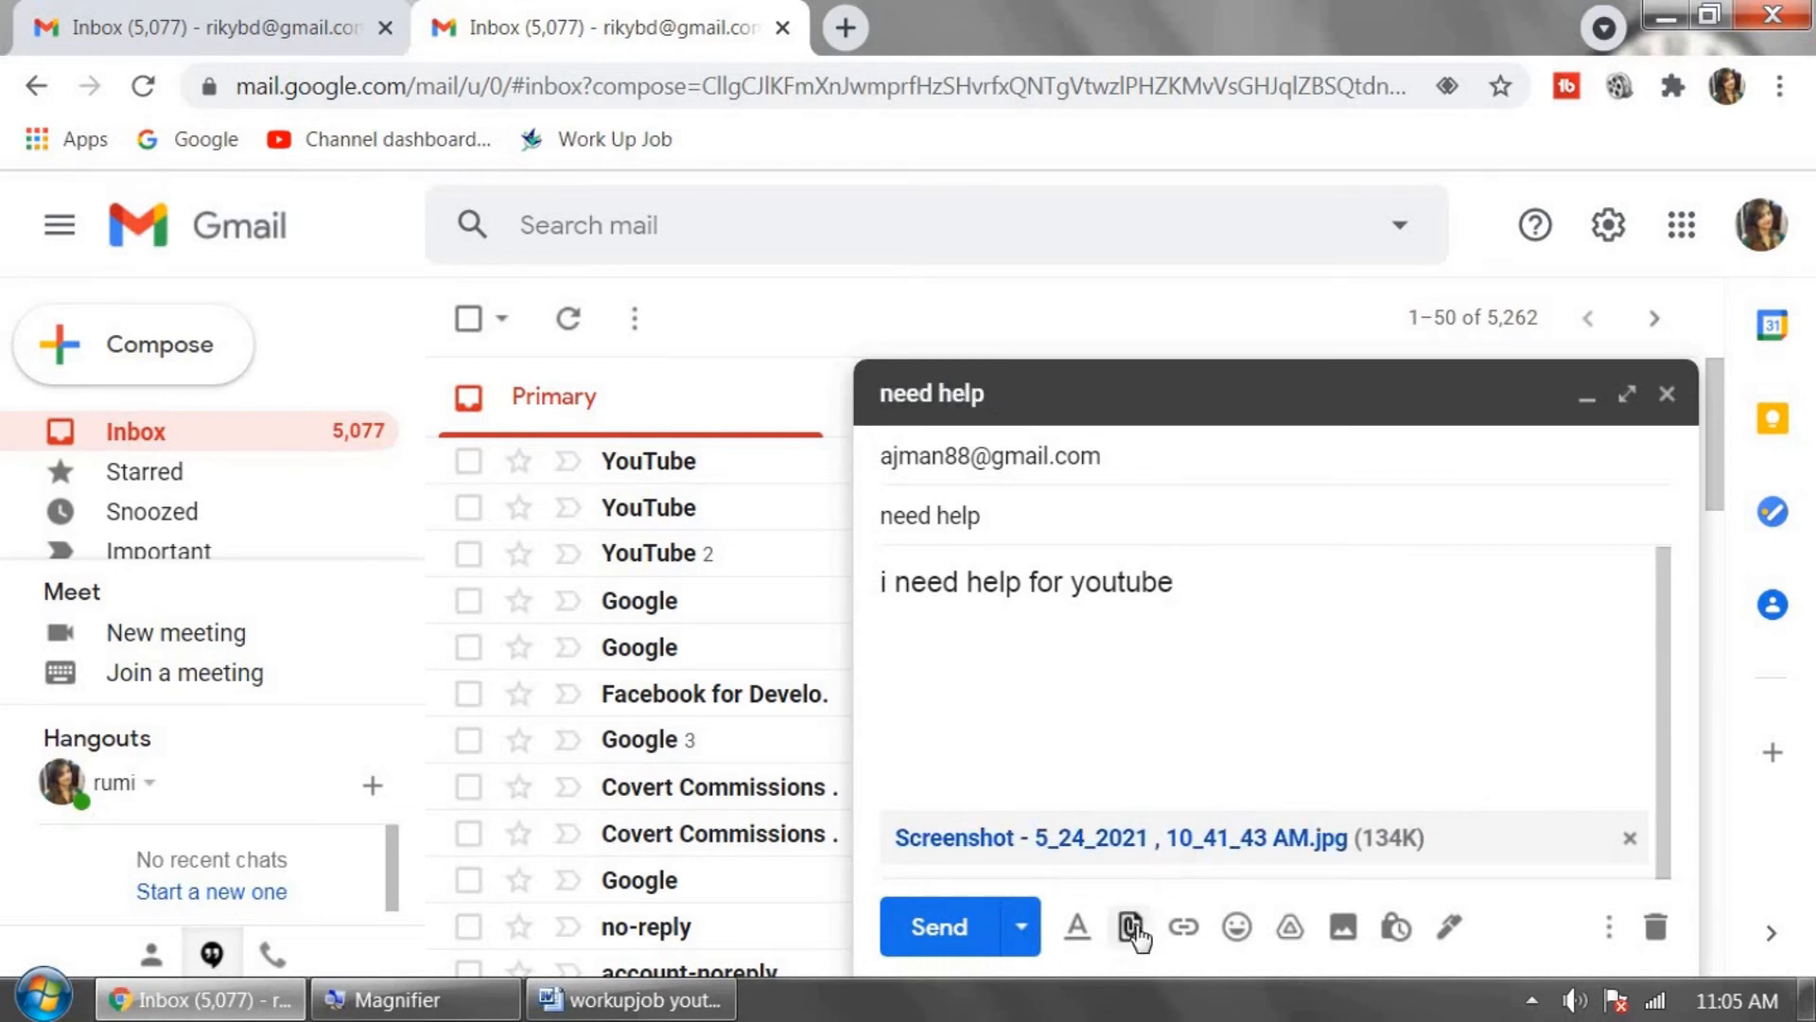
{"action": "mouse_move", "coordinate": [1129, 927]}
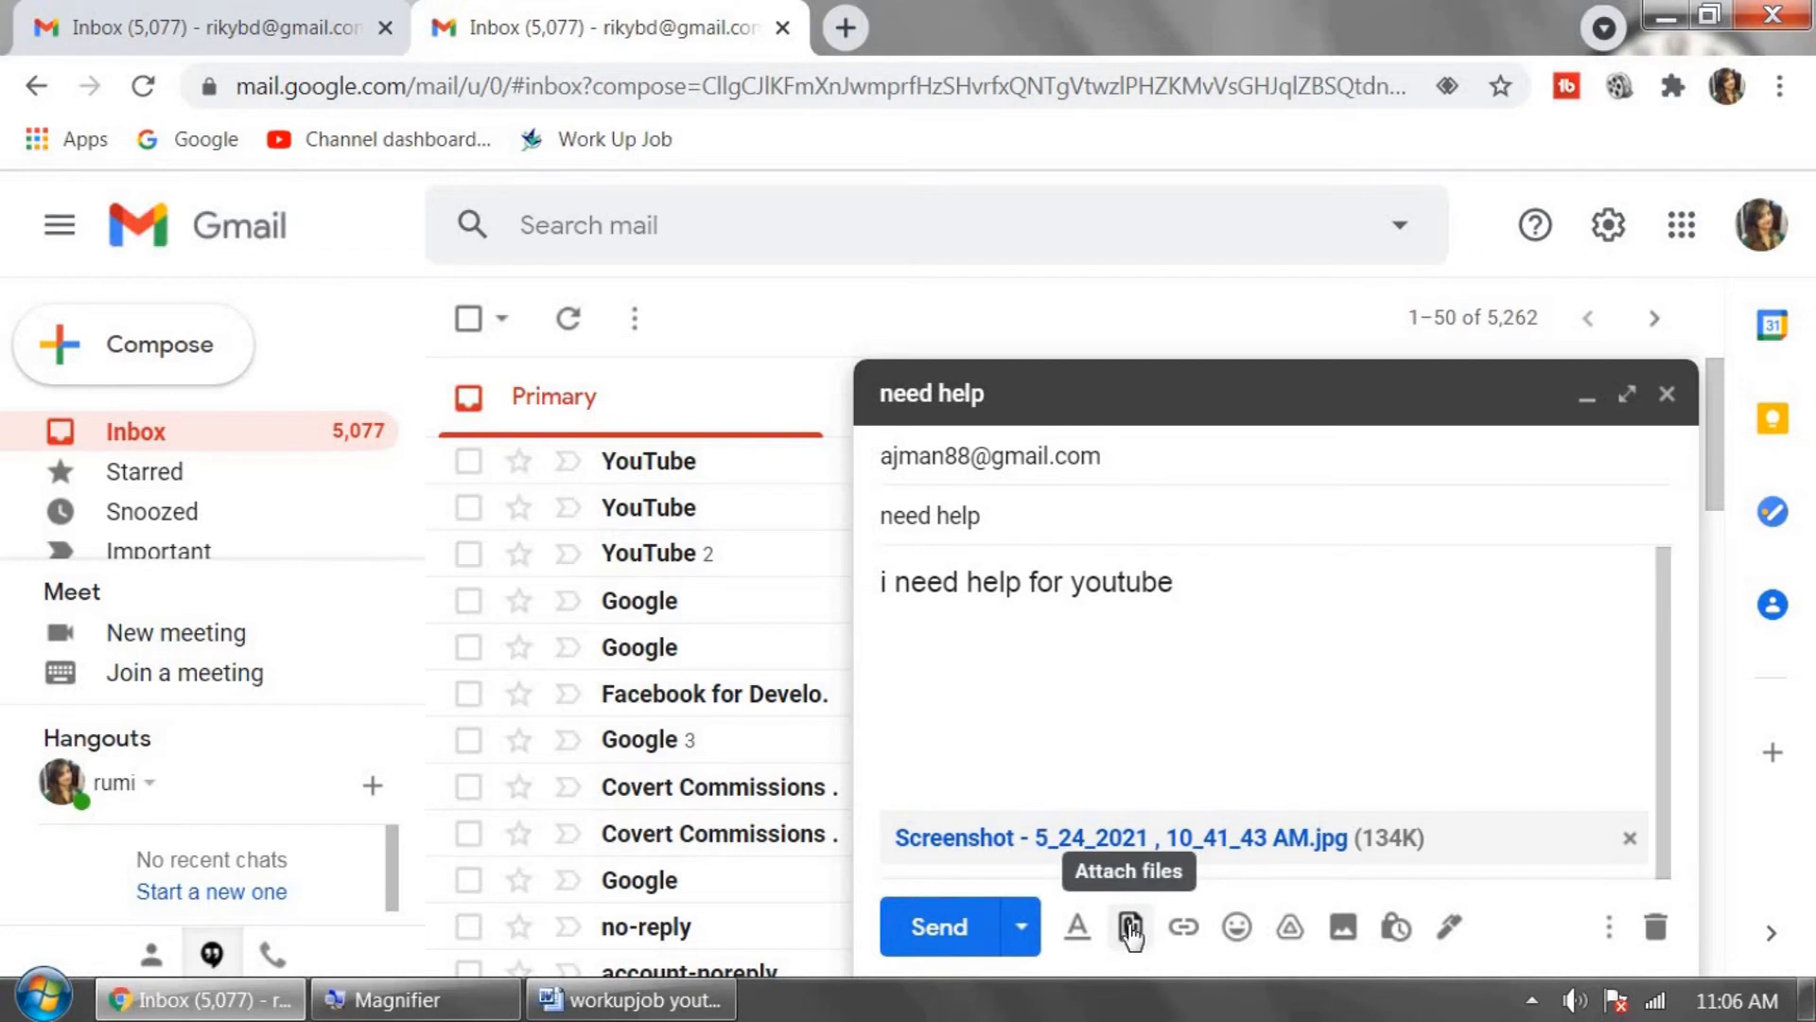
{"action": "left_click", "coordinate": [1129, 927]}
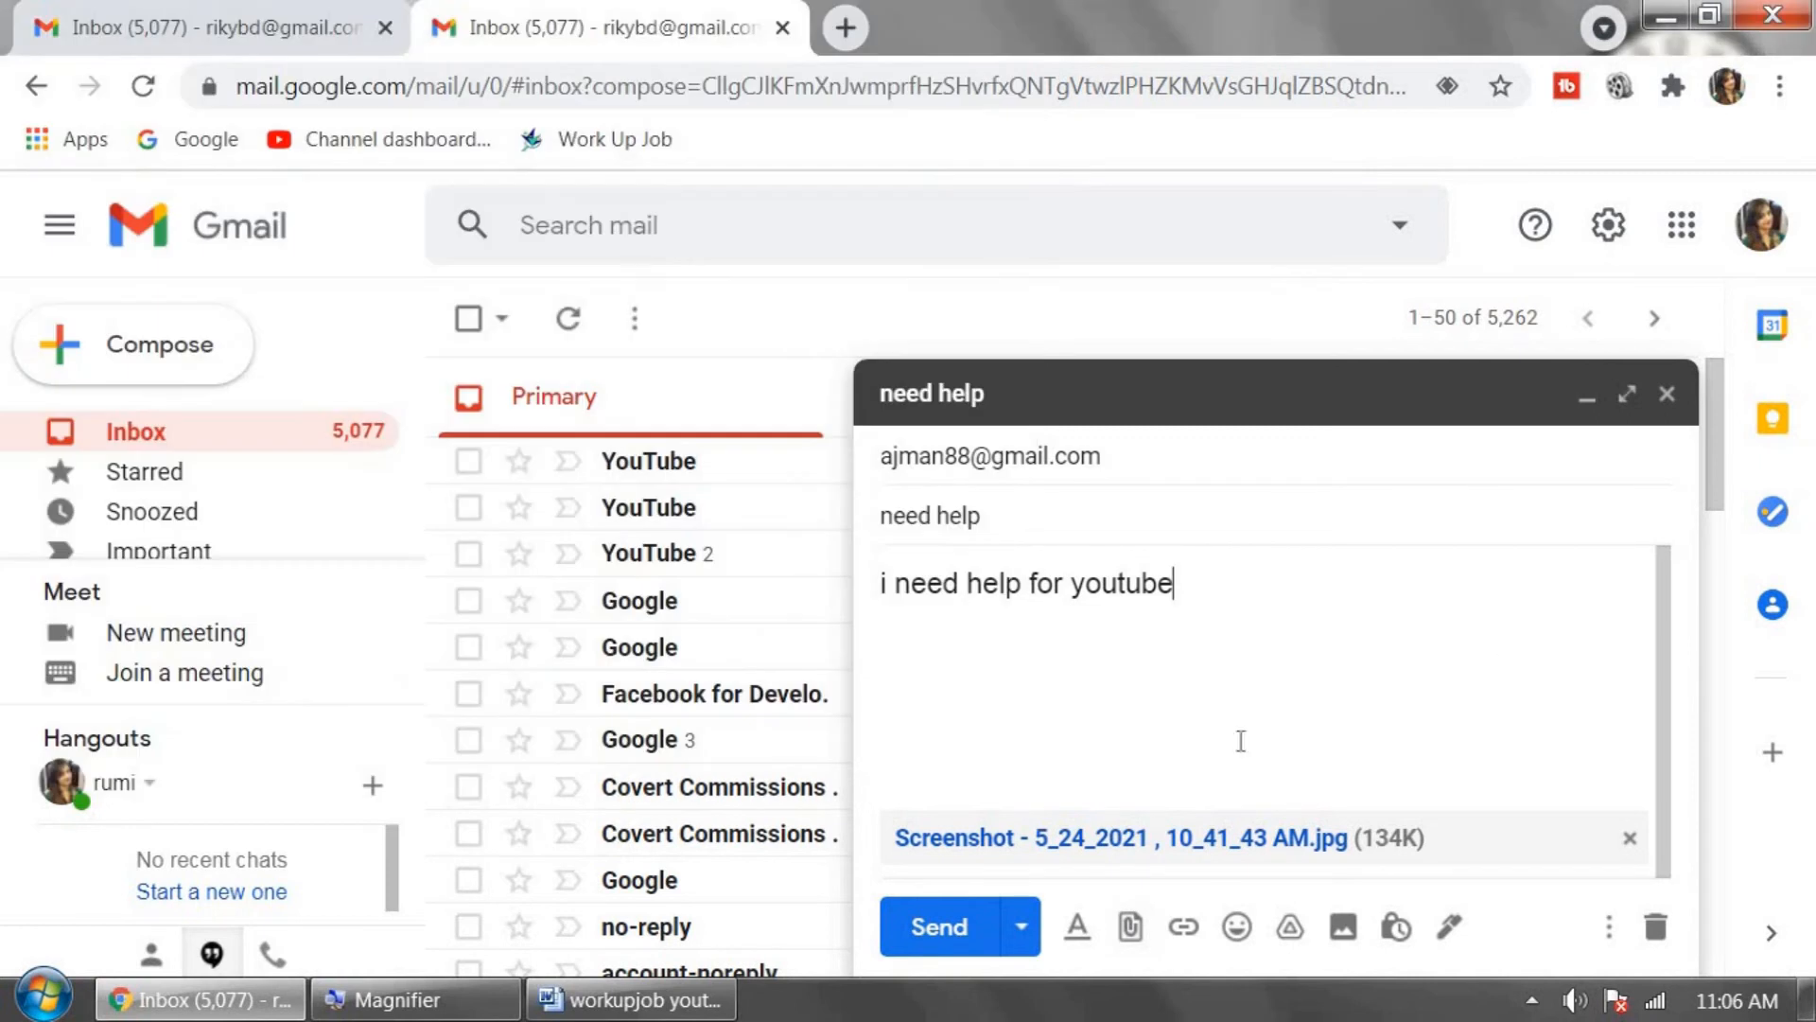
{"action": "mouse_move", "coordinate": [1448, 775]}
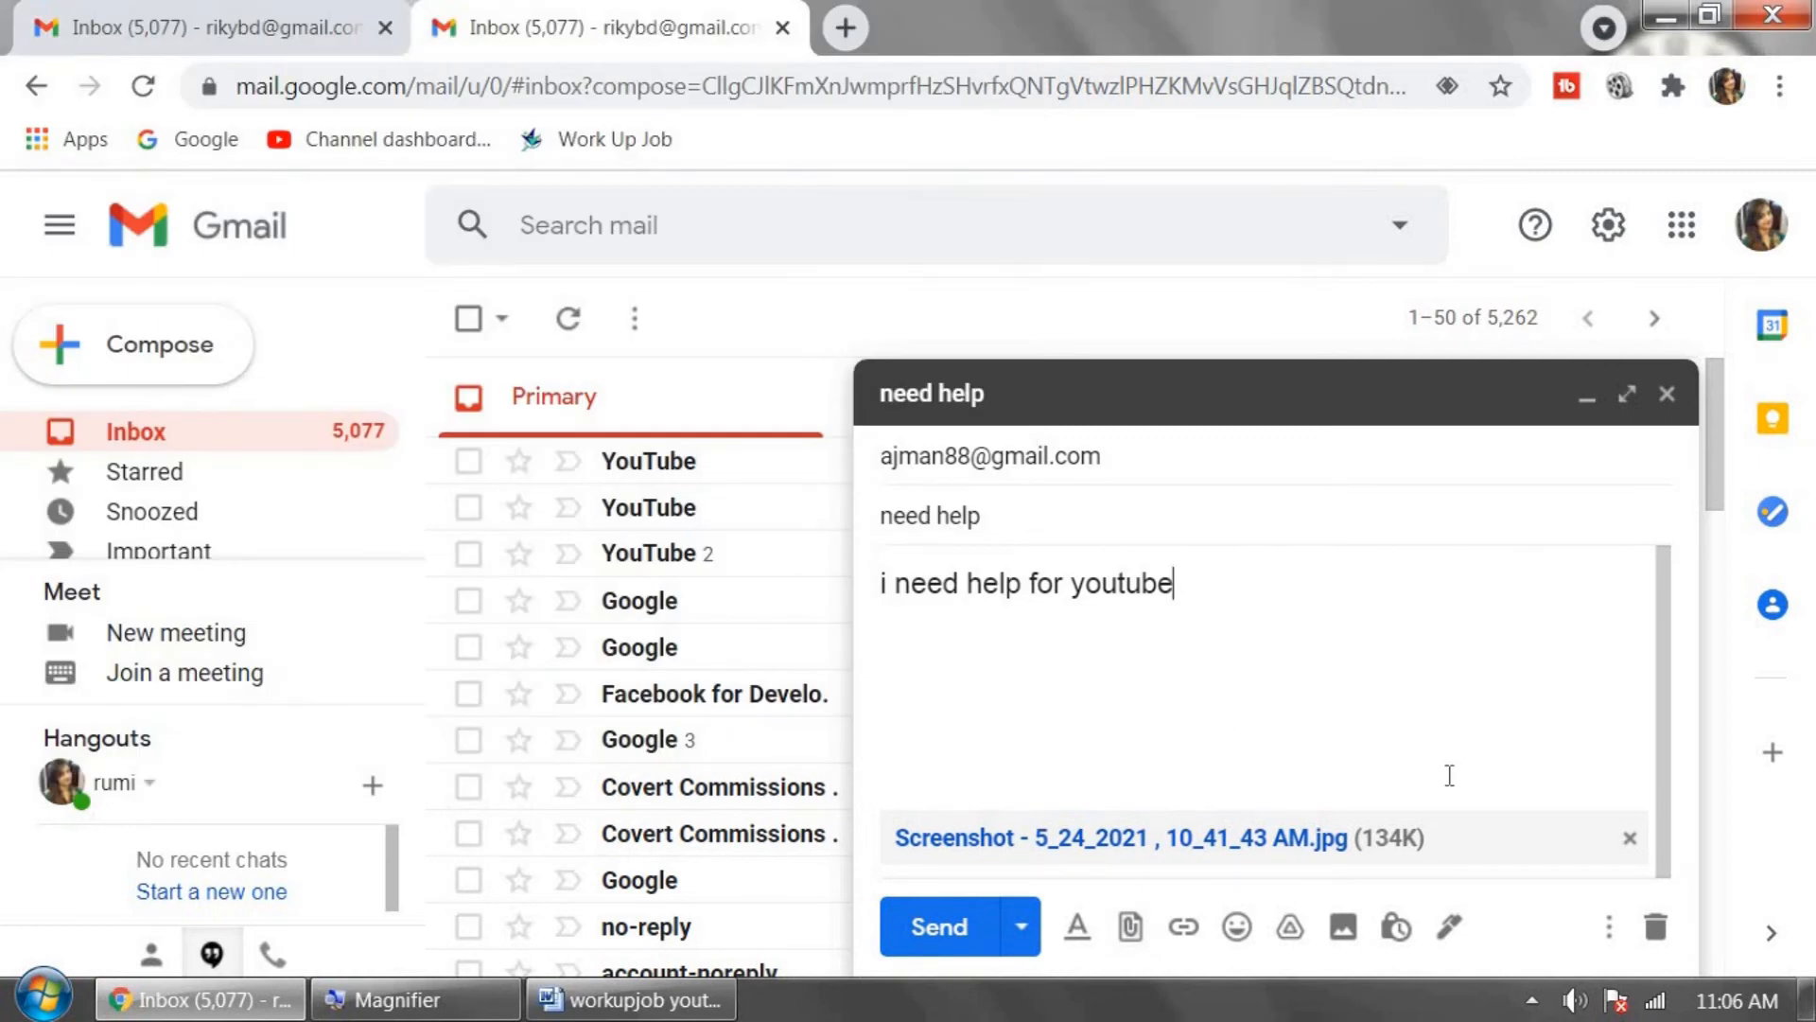
{"action": "mouse_move", "coordinate": [939, 925]}
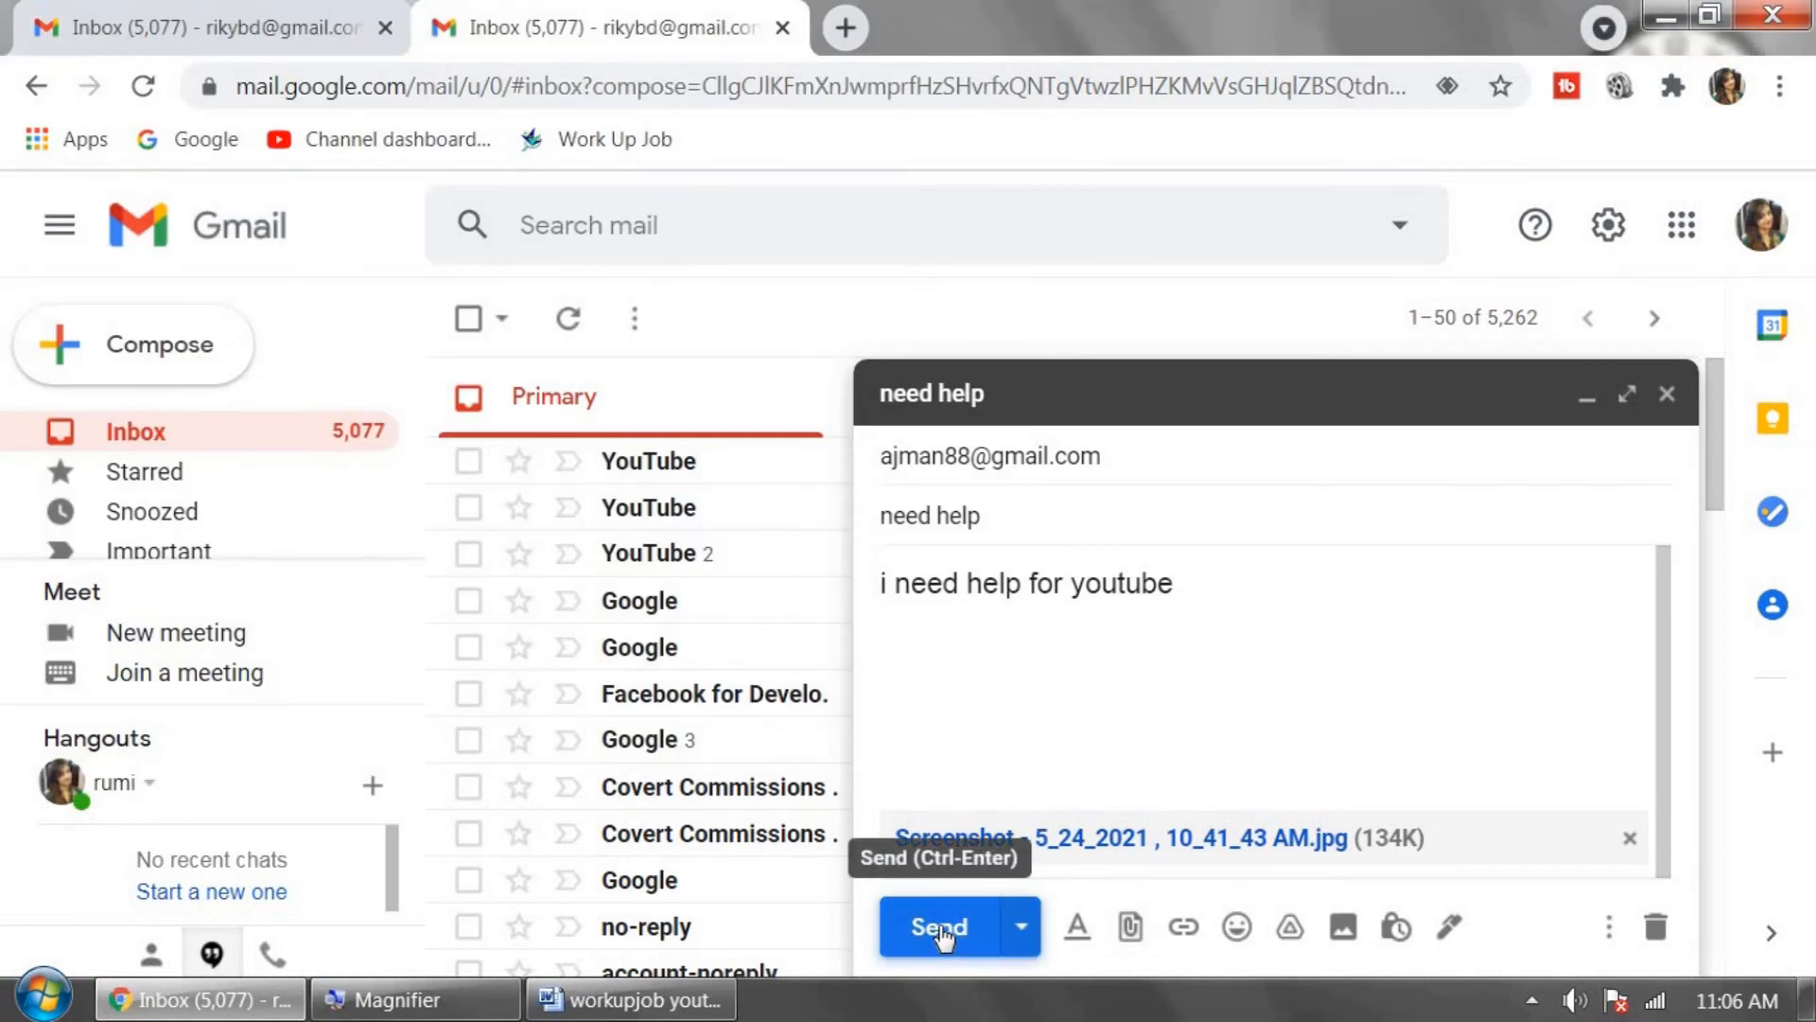
Send the 'need help' email with its screenshot attachment.
{"action": "left_click", "coordinate": [936, 927]}
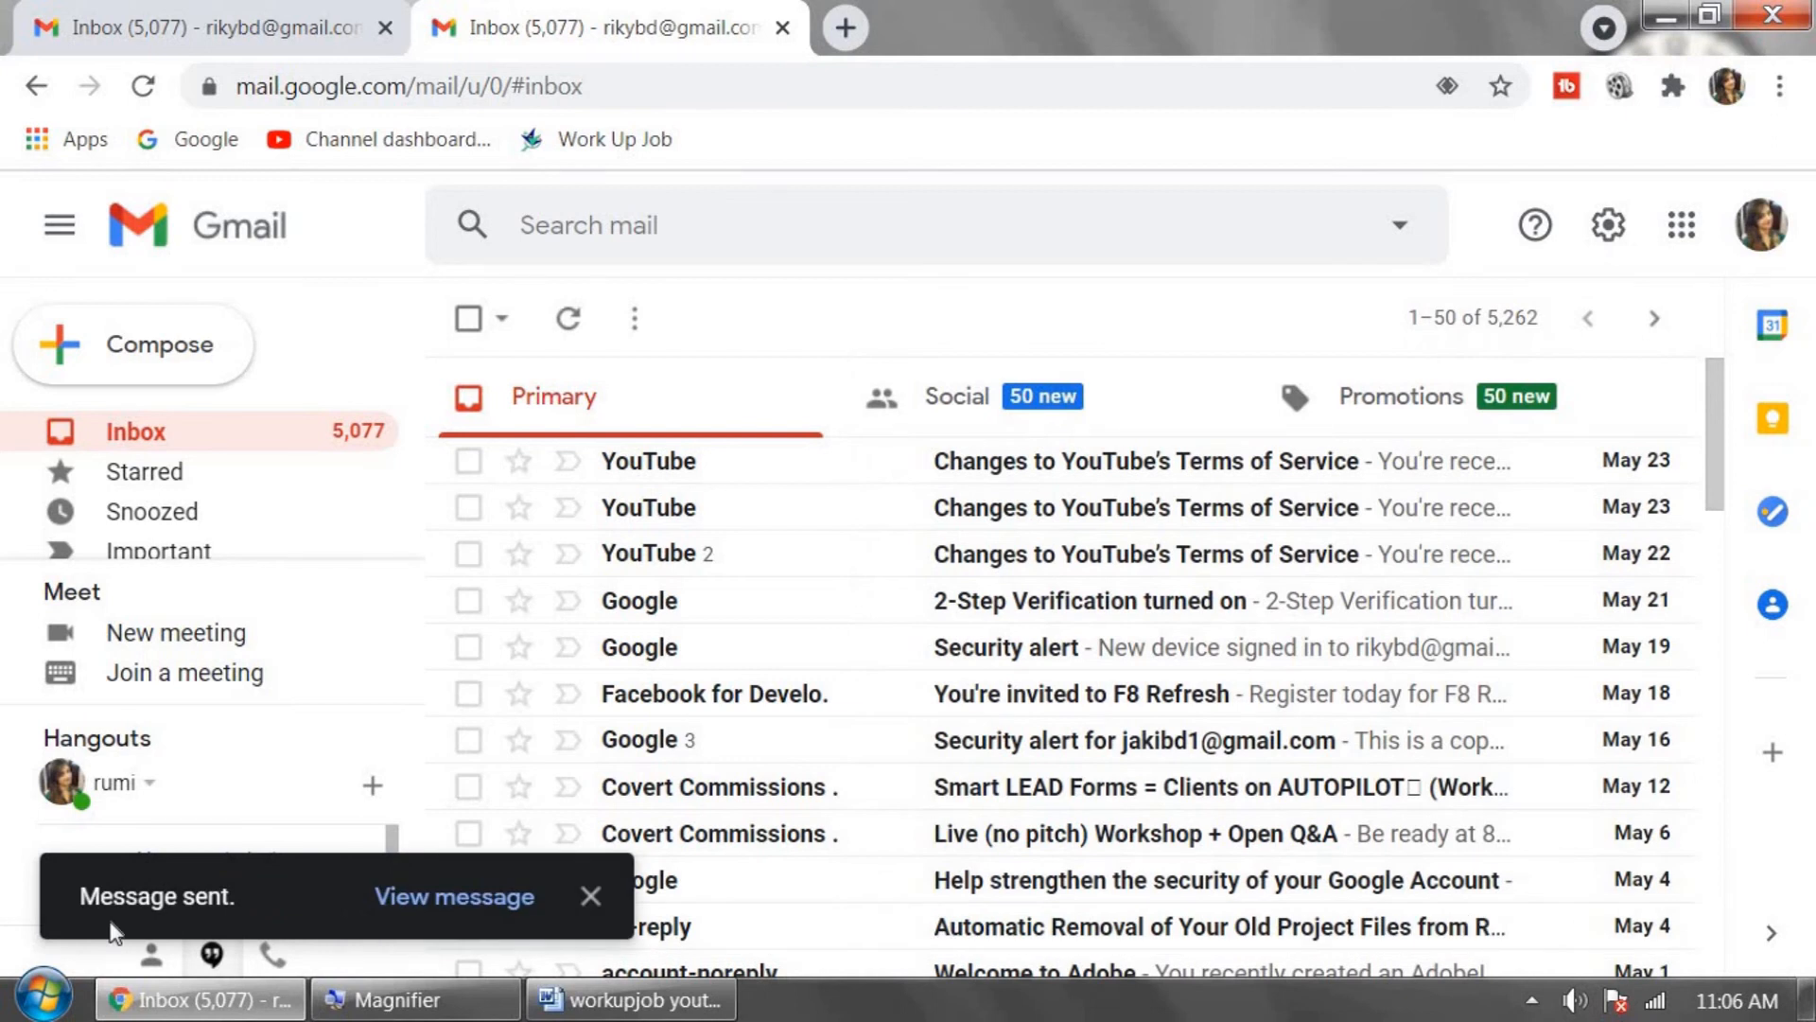
{"action": "mouse_move", "coordinate": [452, 895]}
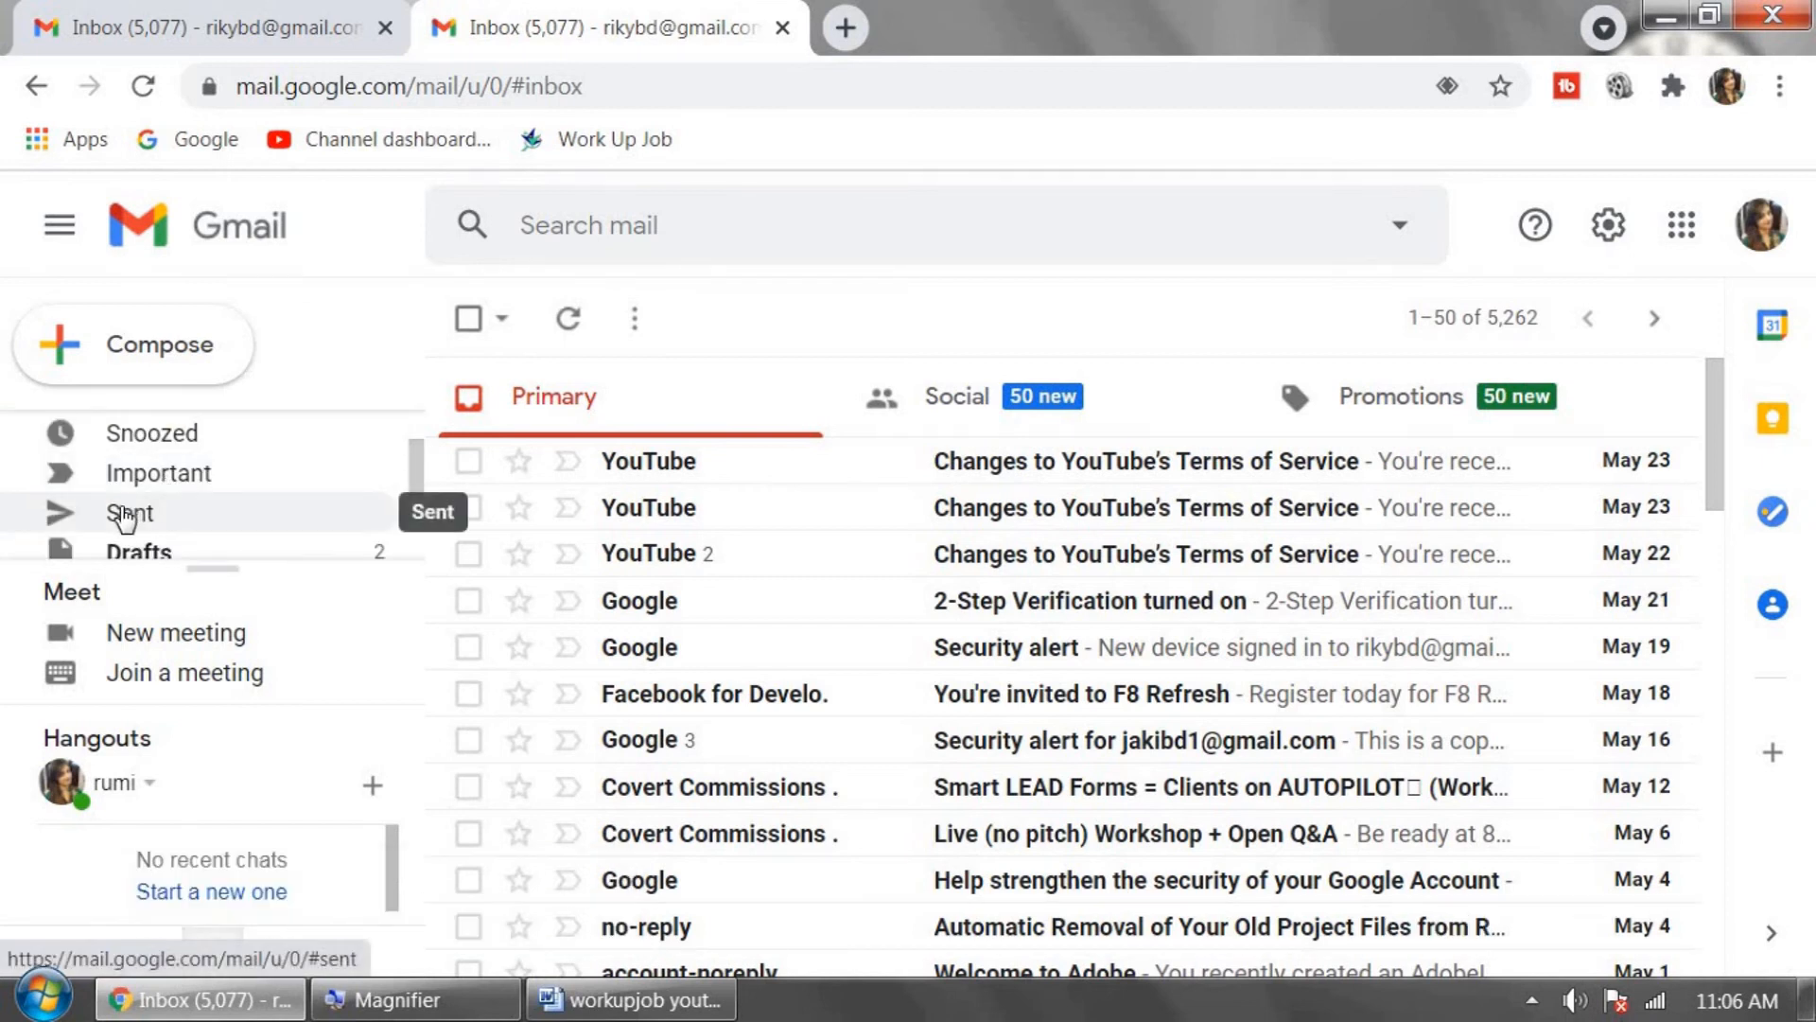
{"action": "left_click", "coordinate": [129, 512]}
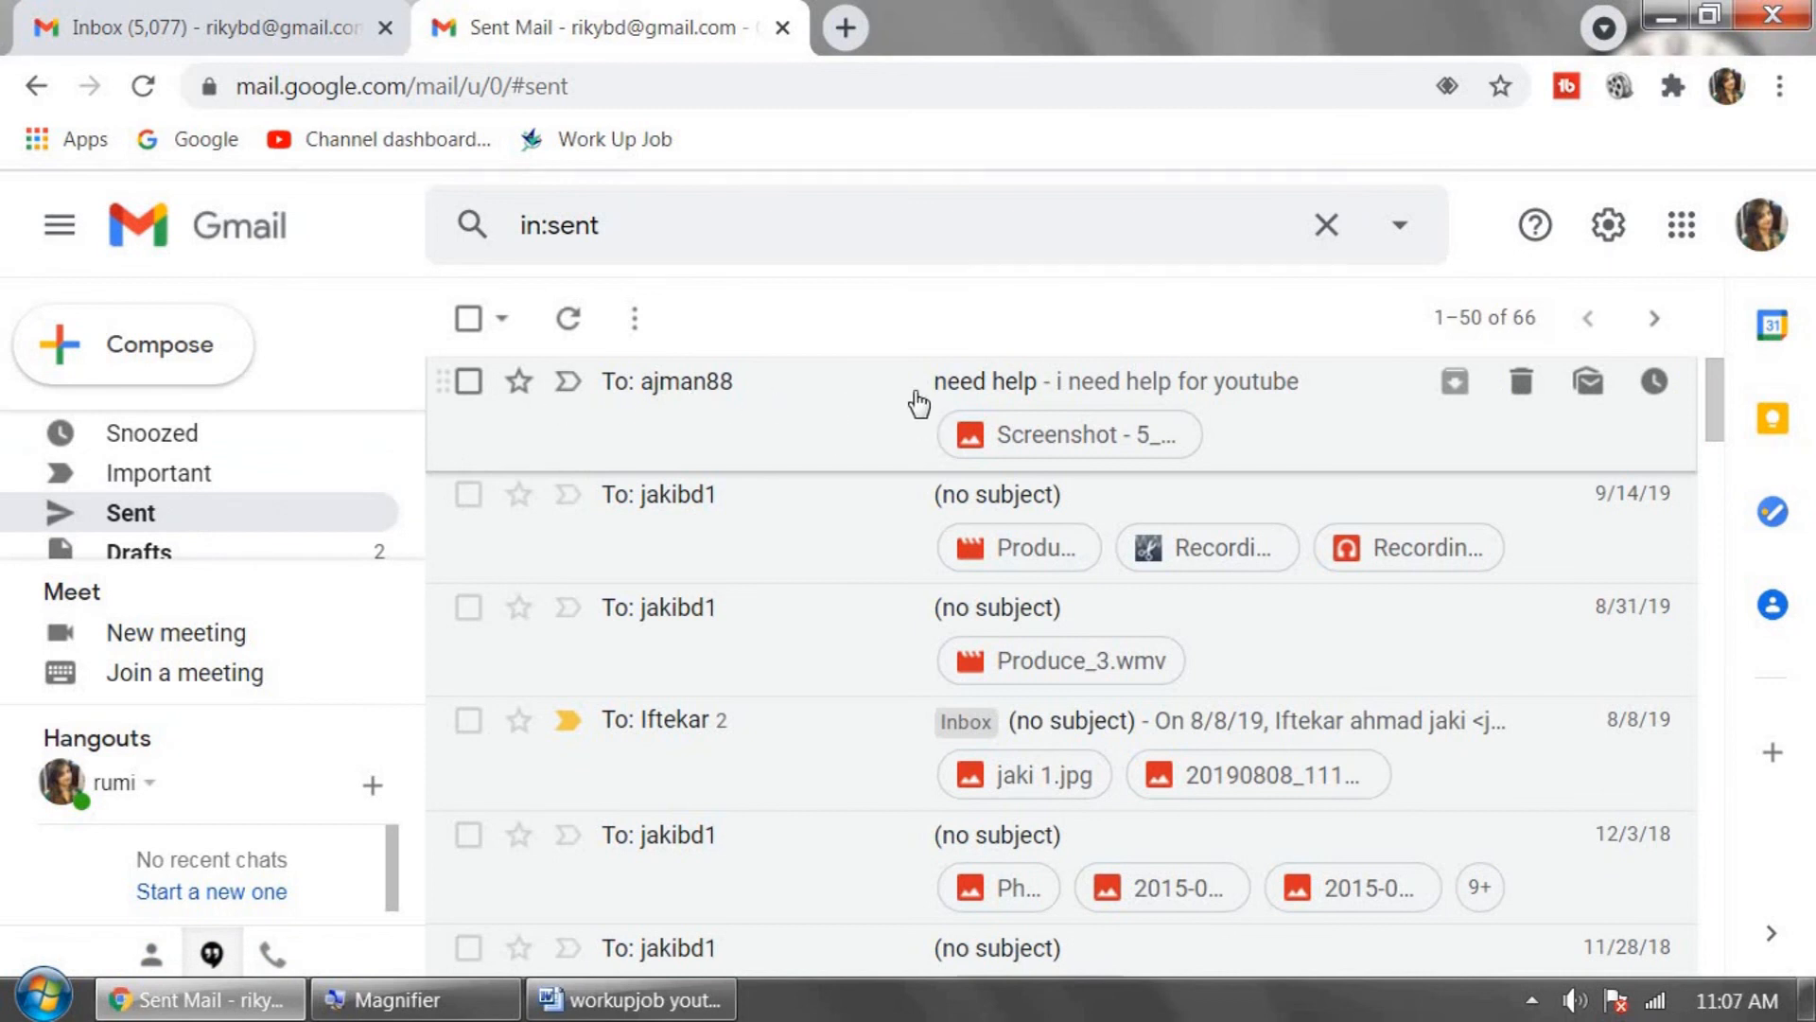
{"action": "mouse_move", "coordinate": [863, 414]}
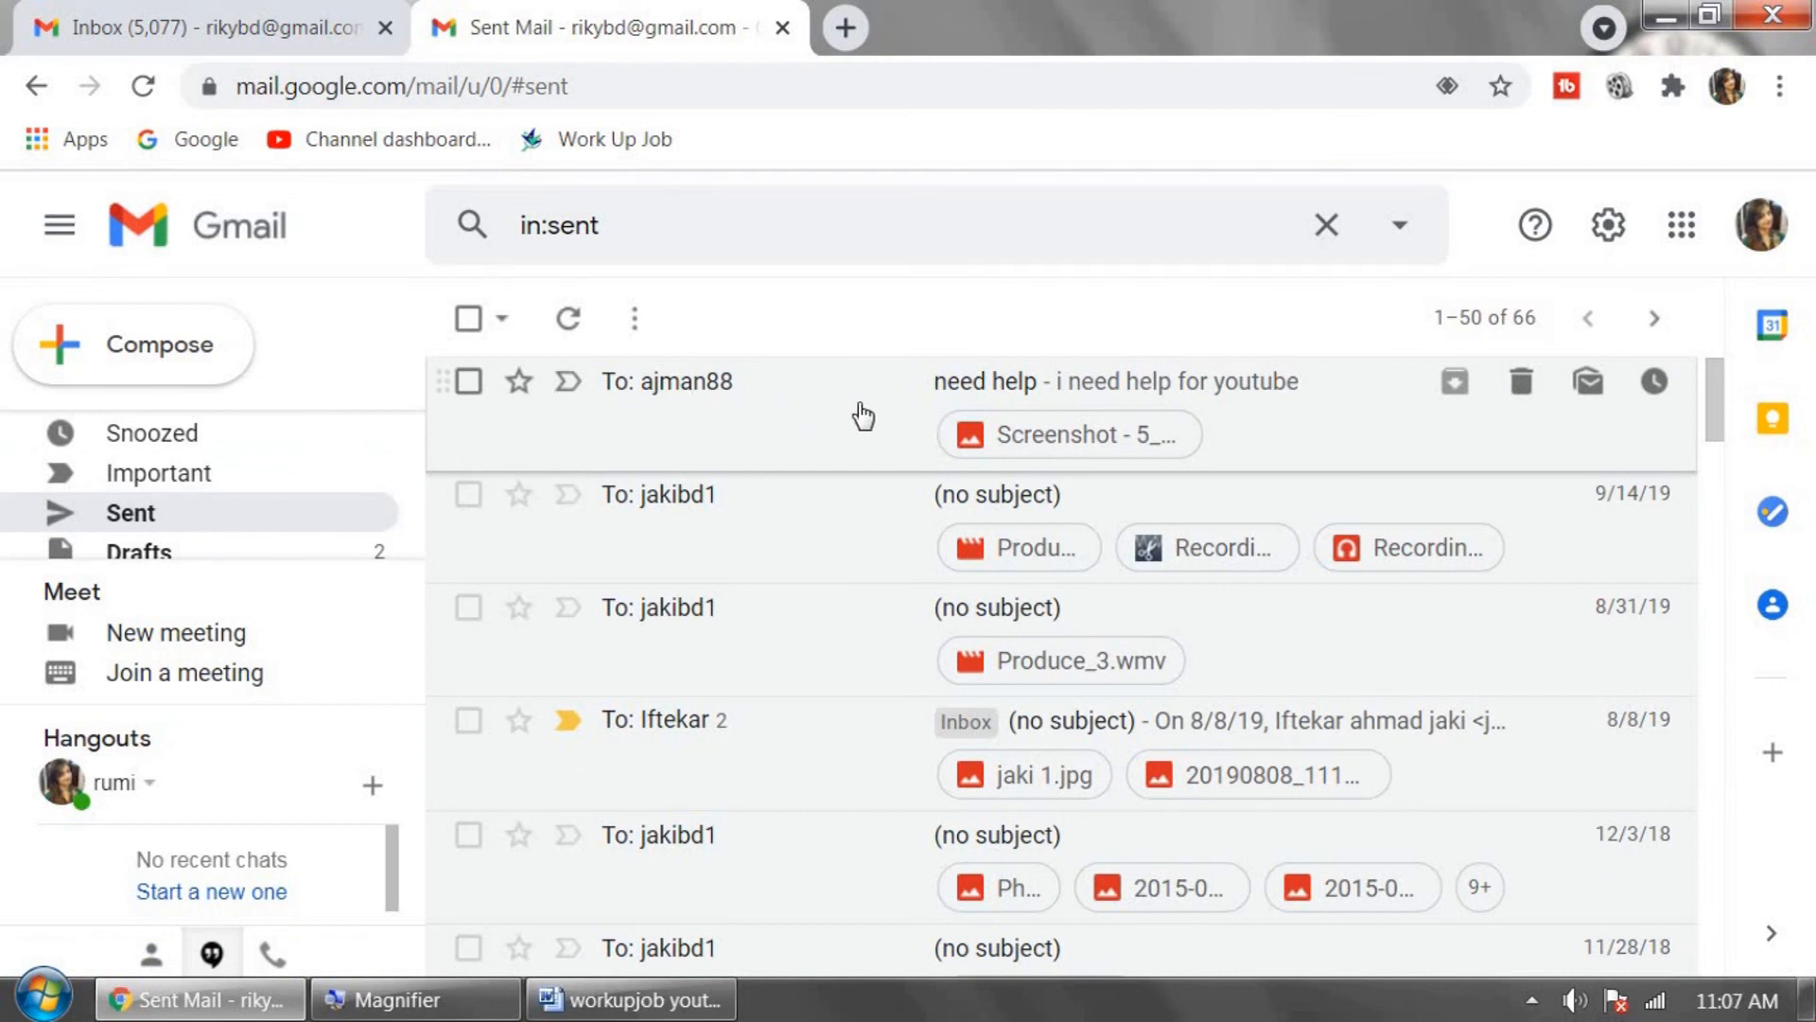